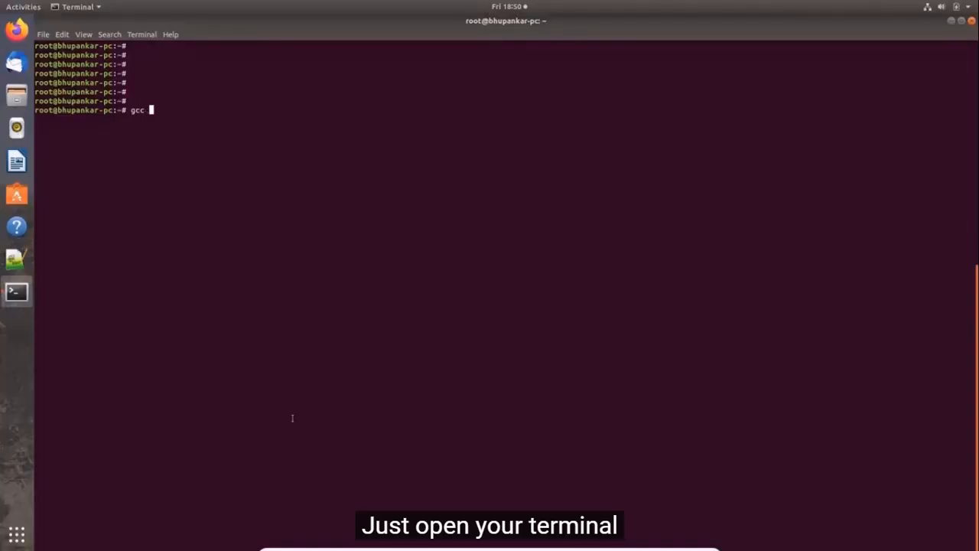
Check the installed GCC version with gcc --version.
{"action": "type", "text": "--ve"}
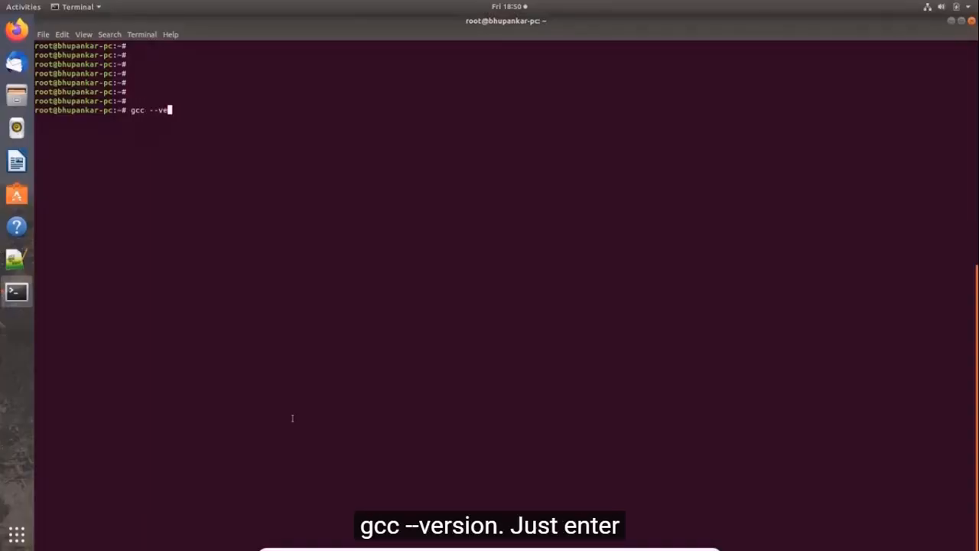
{"action": "key", "text": "Return"}
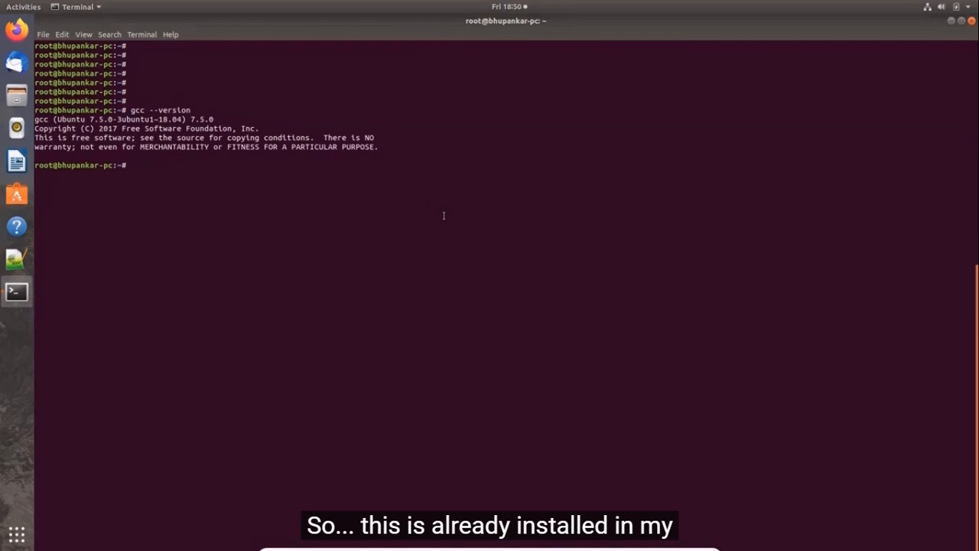
{"action": "key", "text": "Return"}
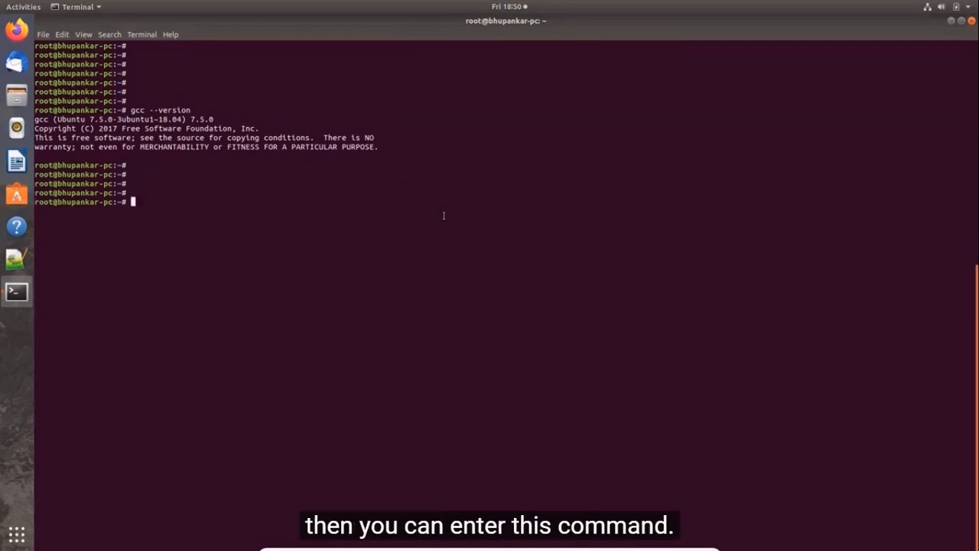
Install the build-essential package with sudo apt install build-essential.
{"action": "type", "text": "sudo"}
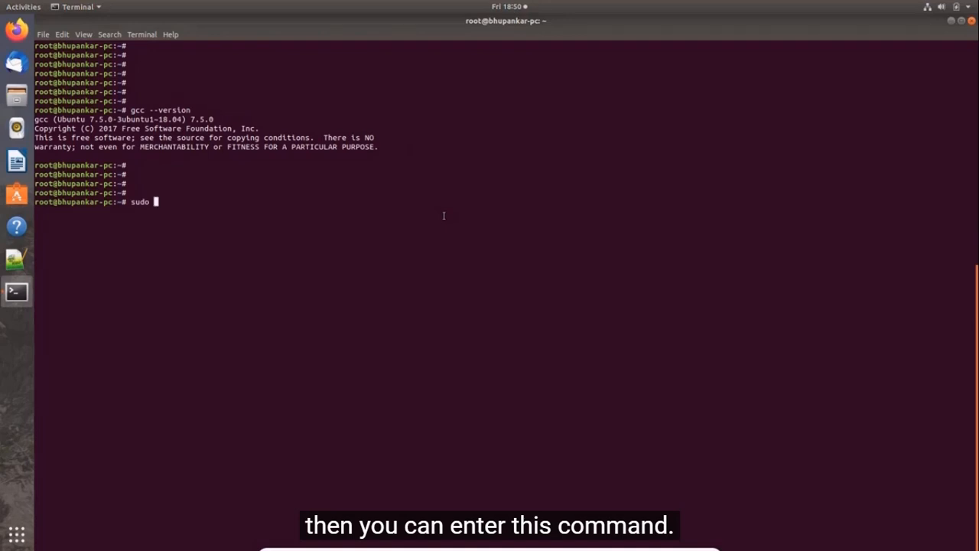
{"action": "type", "text": "apt"}
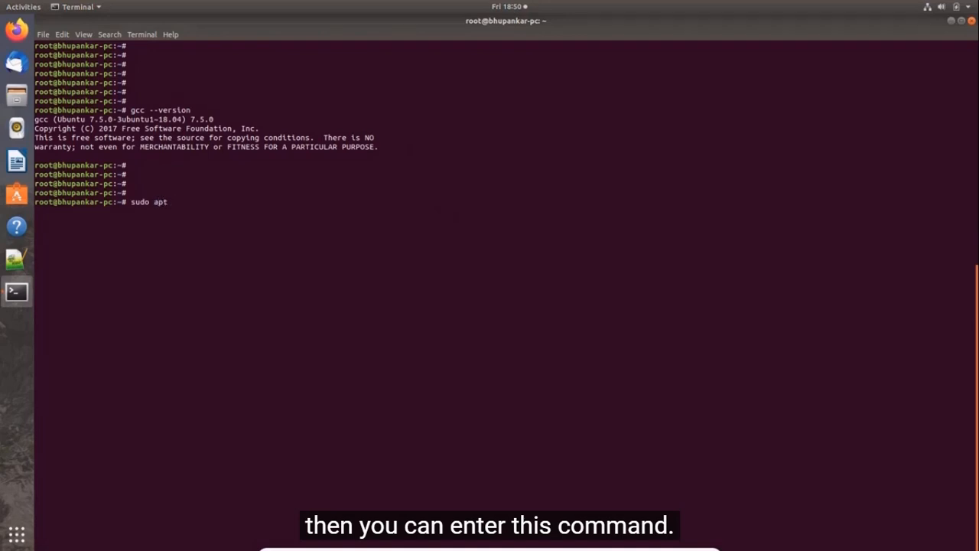
{"action": "type", "text": "install"}
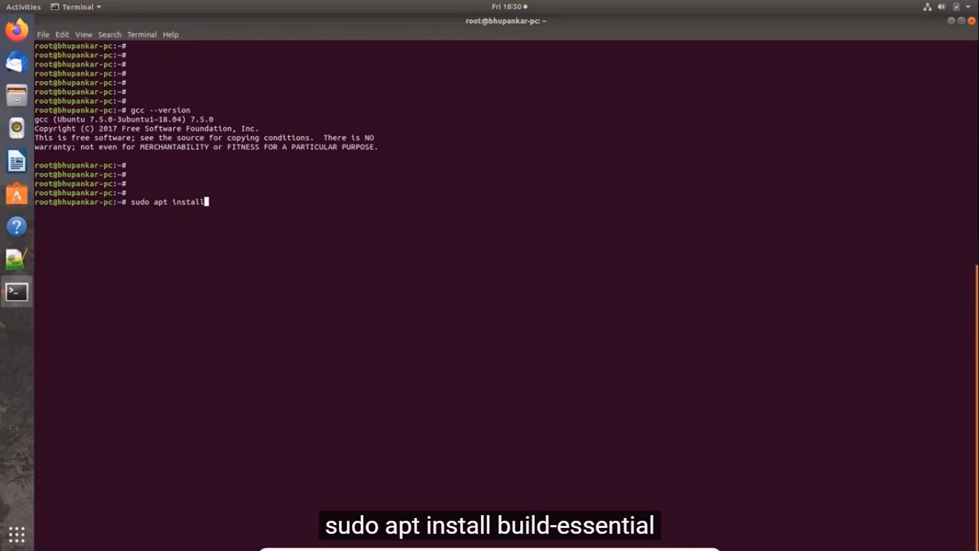
{"action": "type", "text": "build"}
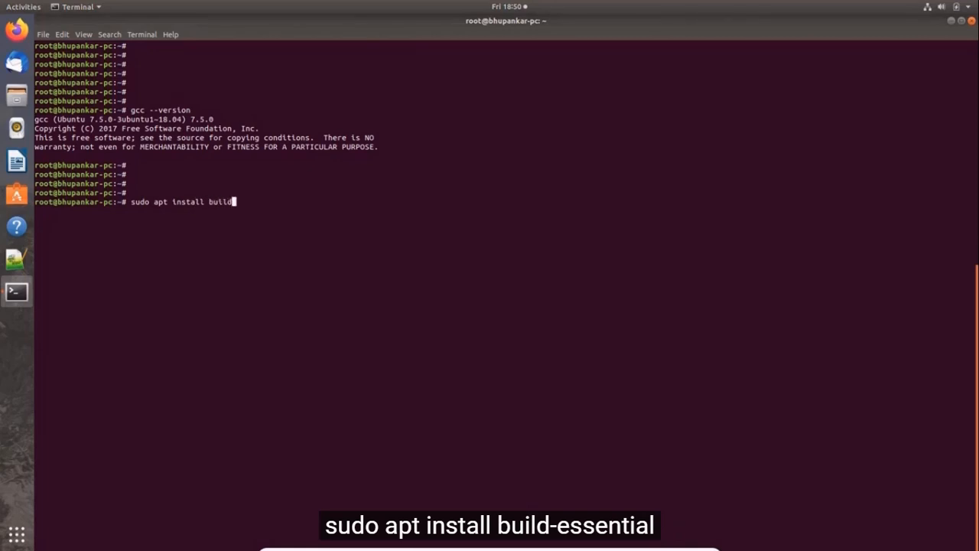
{"action": "type", "text": "esse"}
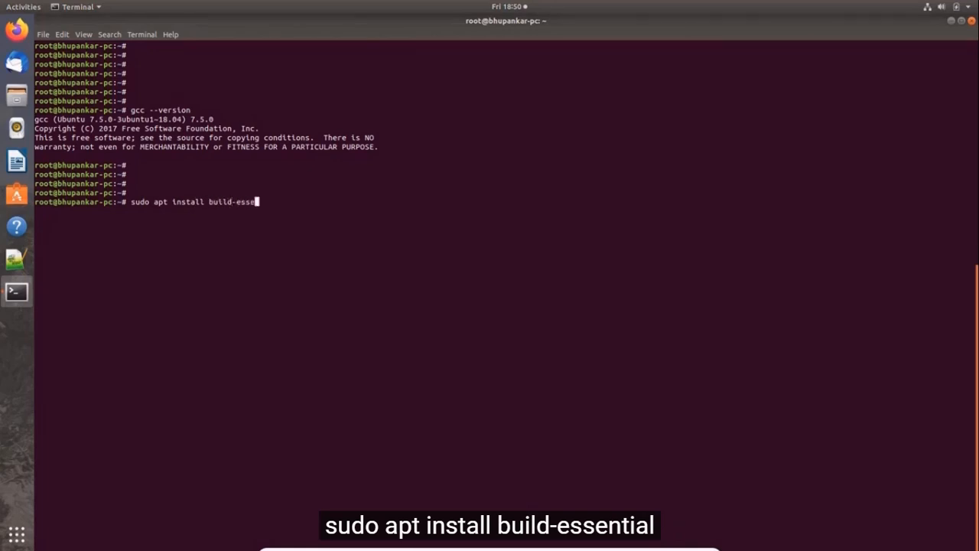
{"action": "type", "text": "ntial"}
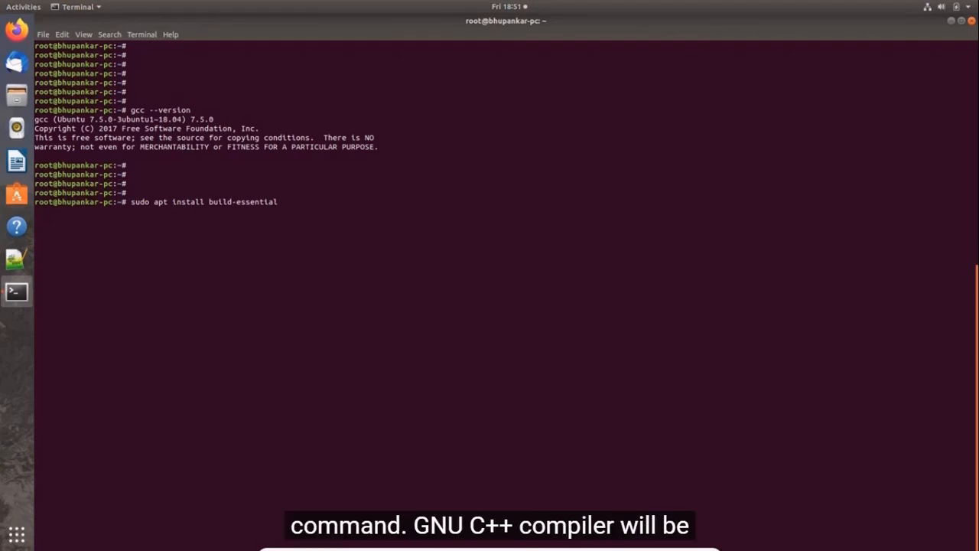
{"action": "key", "text": "Return"}
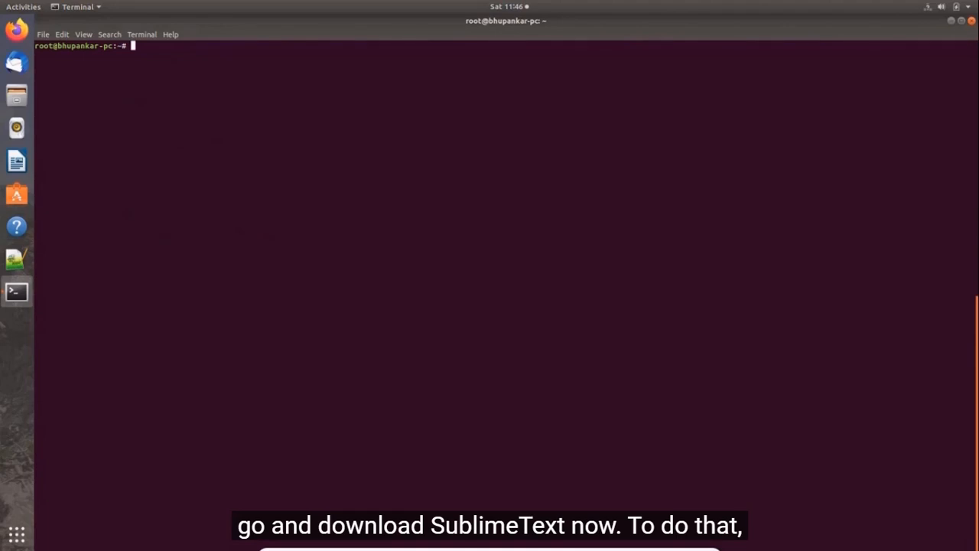
Search the web for 'install sublime text' and reach the Linux repository instructions.
{"action": "left_click", "coordinate": [17, 29]}
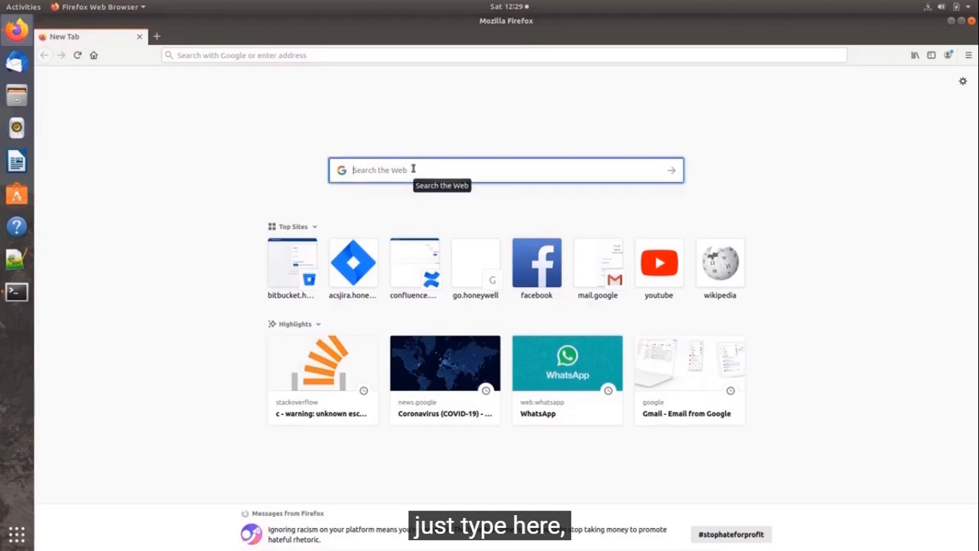
{"action": "type", "text": "install s"}
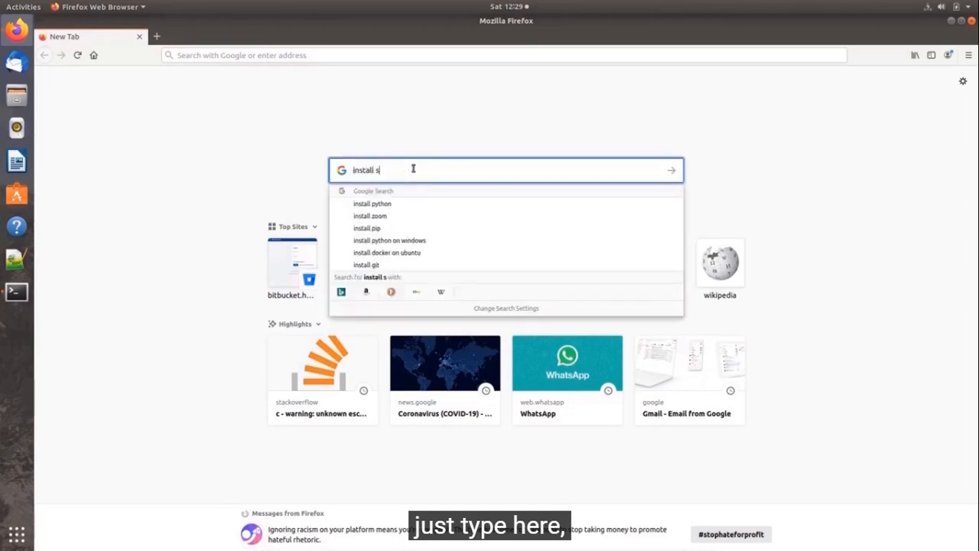
{"action": "type", "text": "ublime"}
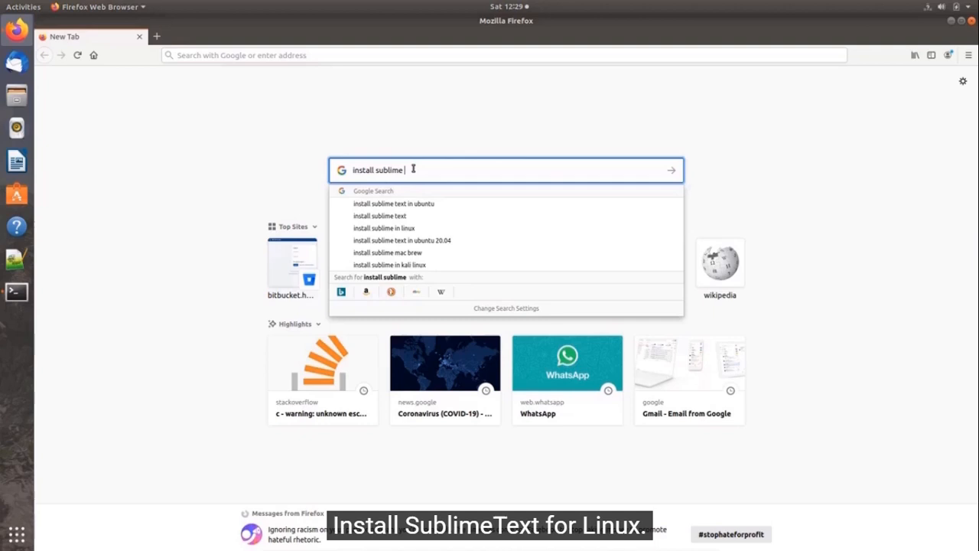
{"action": "type", "text": "text"}
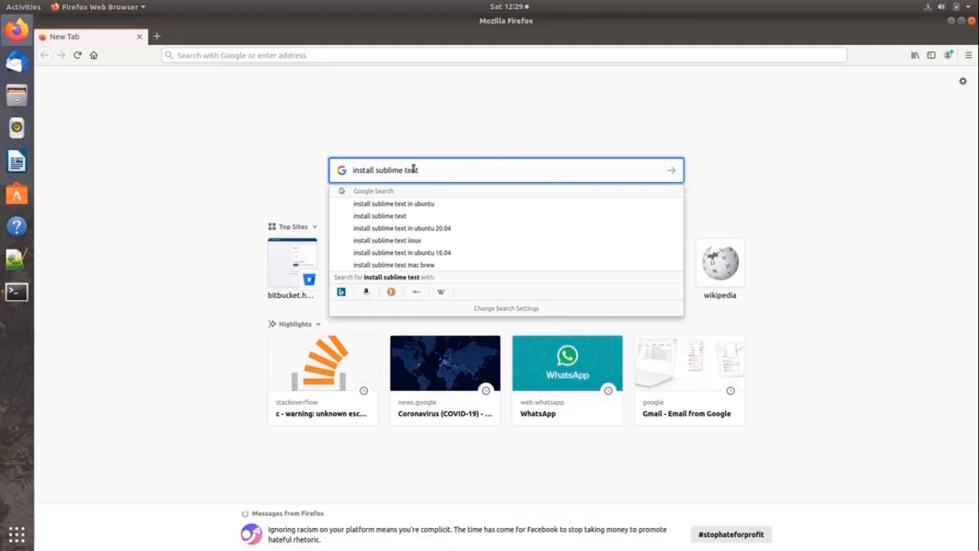
{"action": "left_click", "coordinate": [393, 204]}
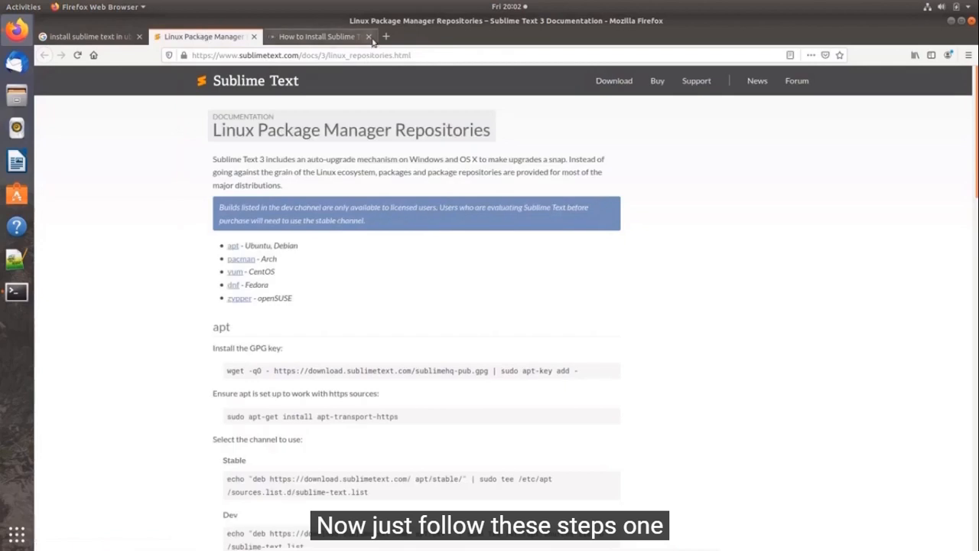
{"action": "left_click", "coordinate": [368, 37]}
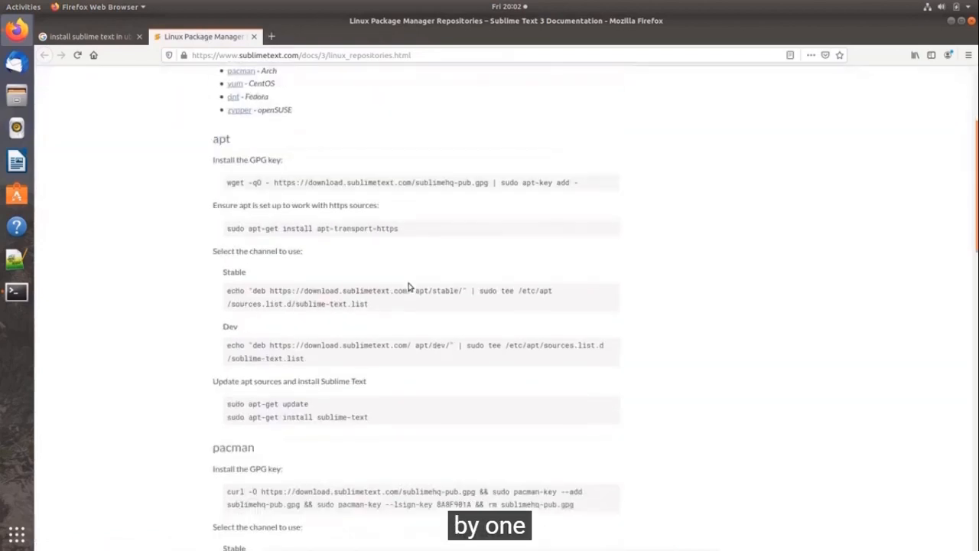
{"action": "scroll", "scroll_direction": "up", "scroll_amount": 3}
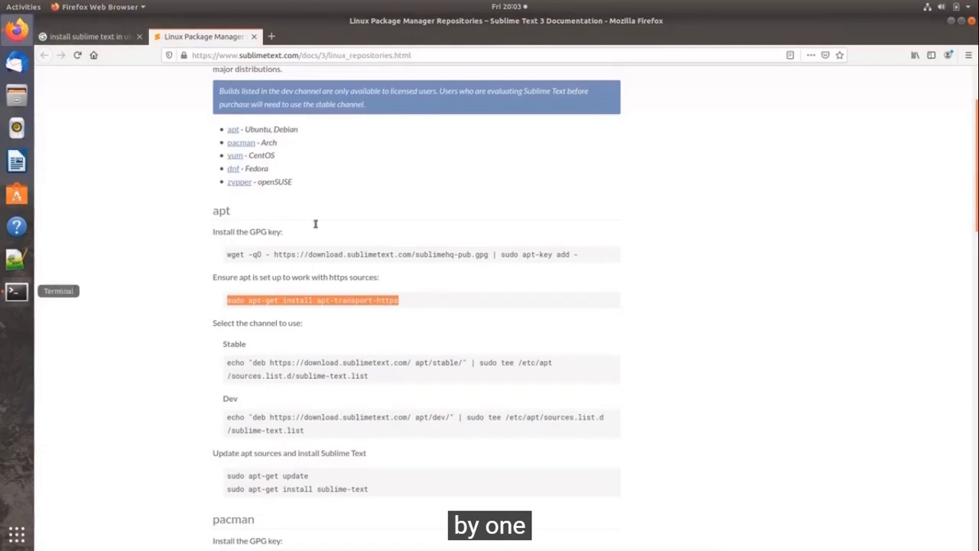
Run the Sublime Text apt repository and update commands in the terminal.
{"action": "left_click", "coordinate": [16, 291]}
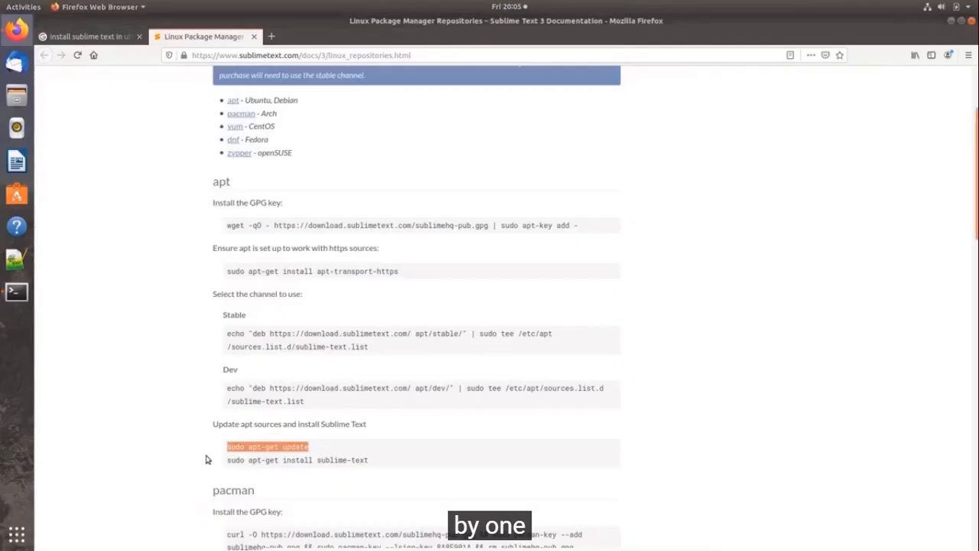
{"action": "left_click", "coordinate": [16, 291]}
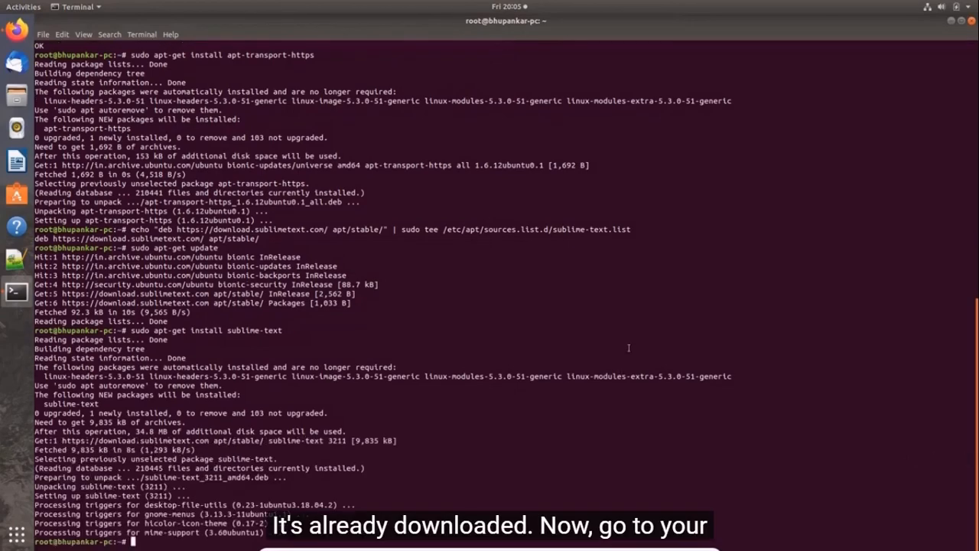
Review the apt output, then find Sublime Text in the application list via 'subl'.
{"action": "scroll", "scroll_direction": "down", "scroll_amount": 3}
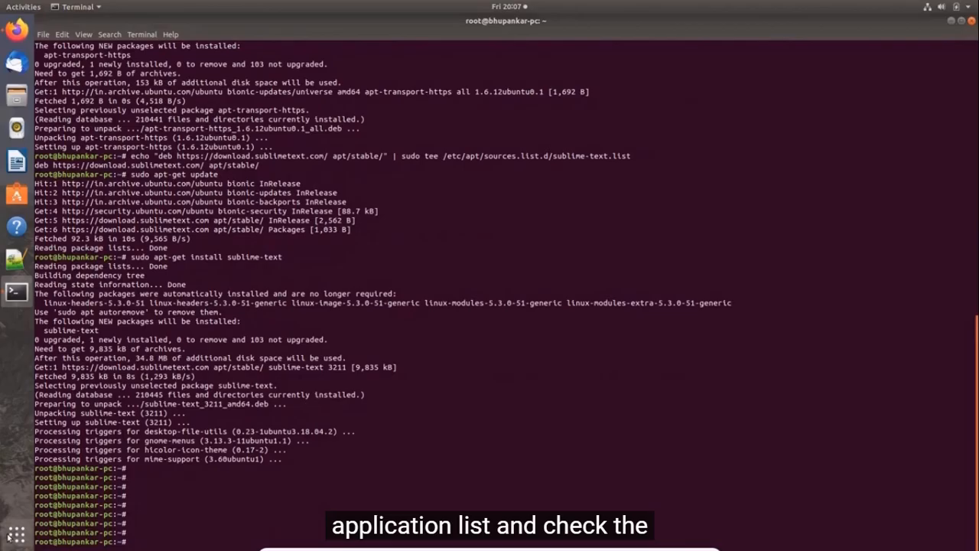
{"action": "left_click", "coordinate": [17, 533]}
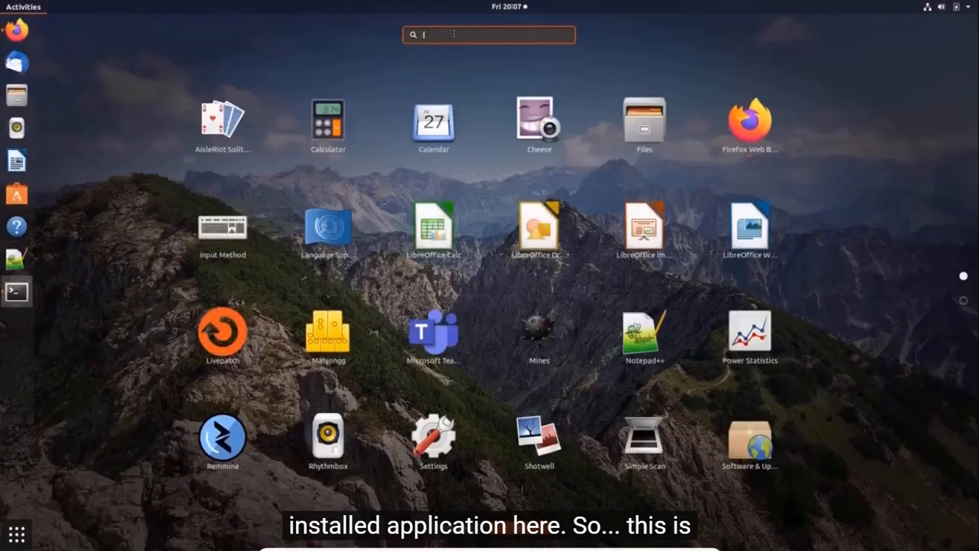
{"action": "type", "text": "subl"}
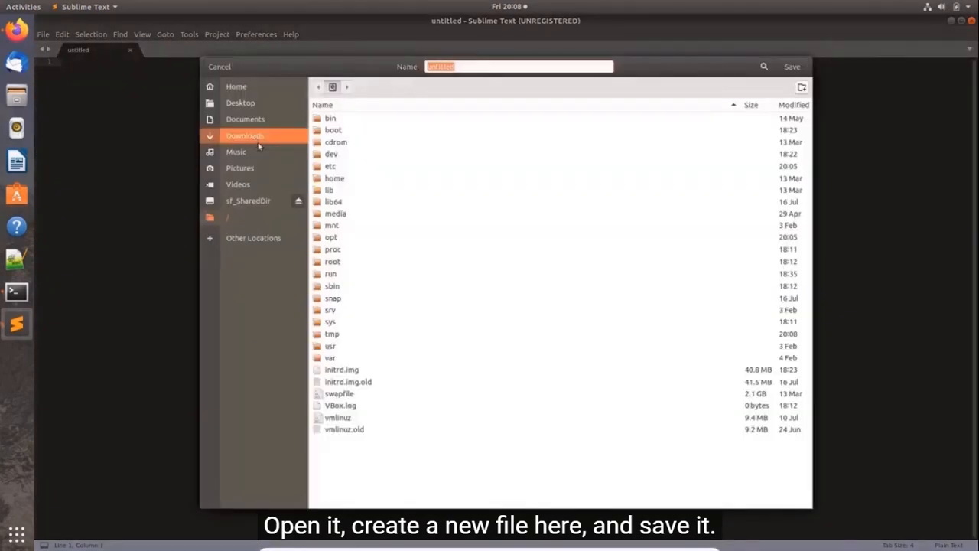
Save the new file as Test.cpp on the Desktop and return to the terminal.
{"action": "left_click", "coordinate": [240, 103]}
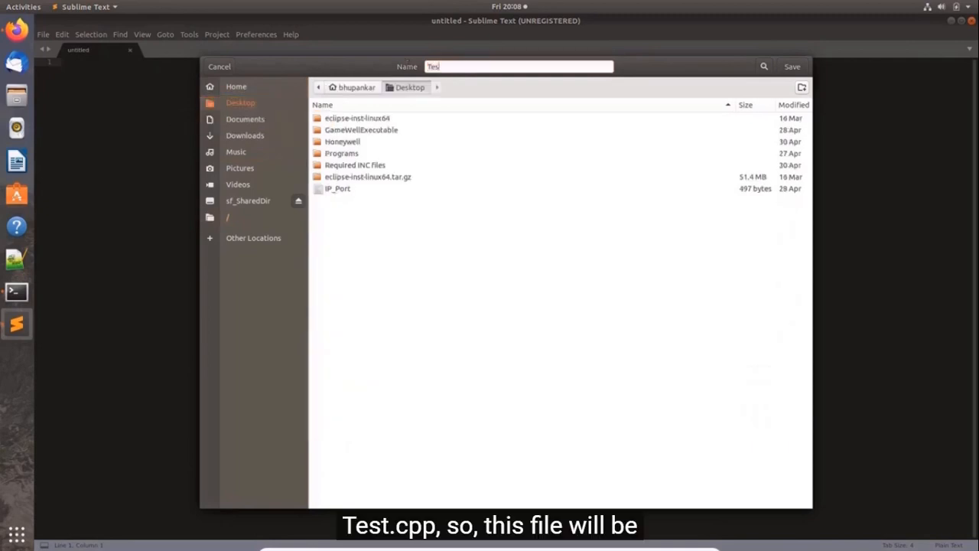
{"action": "type", "text": ".c"}
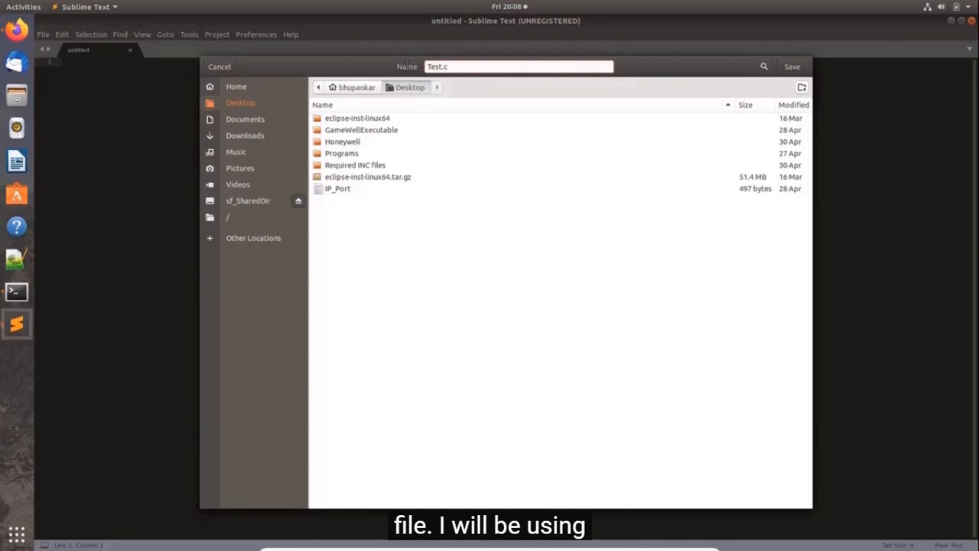
{"action": "type", "text": "pp"}
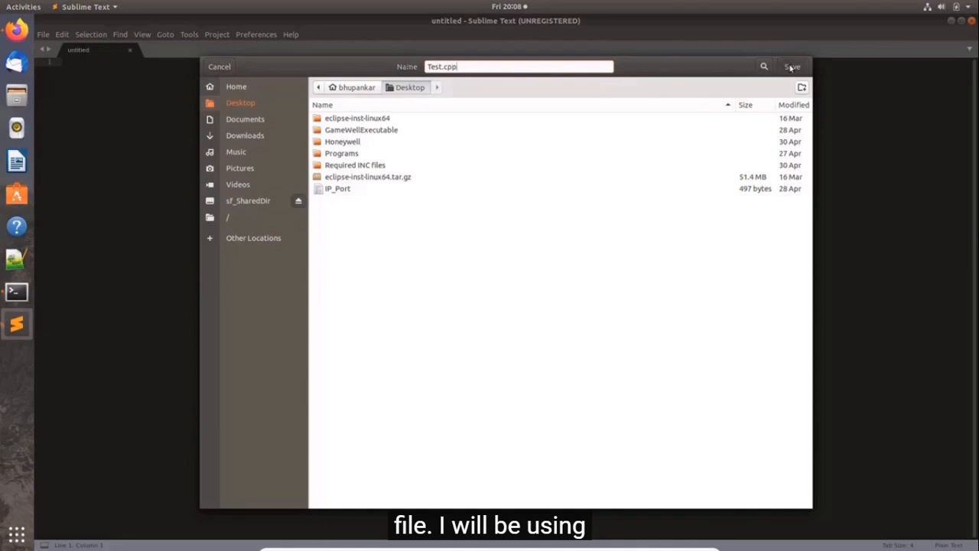
{"action": "left_click", "coordinate": [792, 67]}
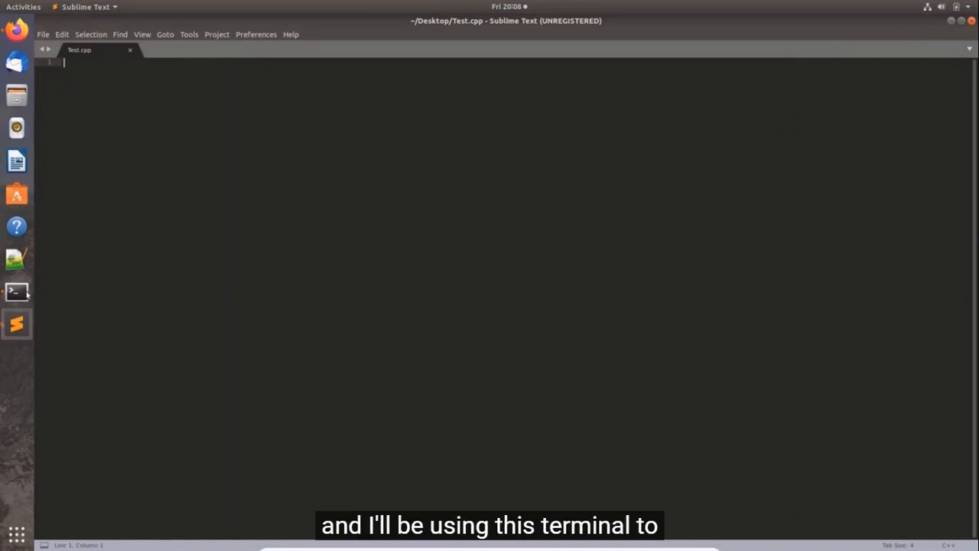
{"action": "mouse_move", "coordinate": [16, 290]}
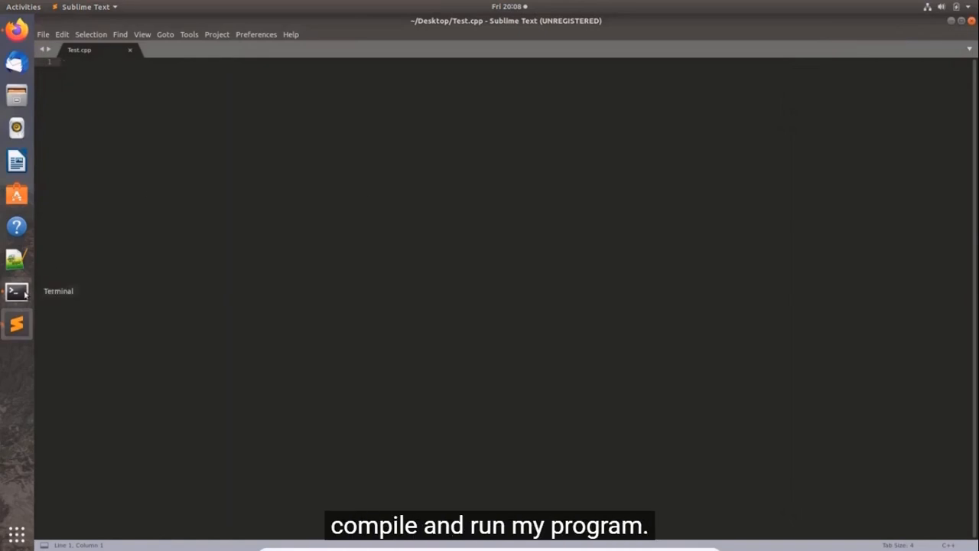
{"action": "left_click", "coordinate": [17, 291]}
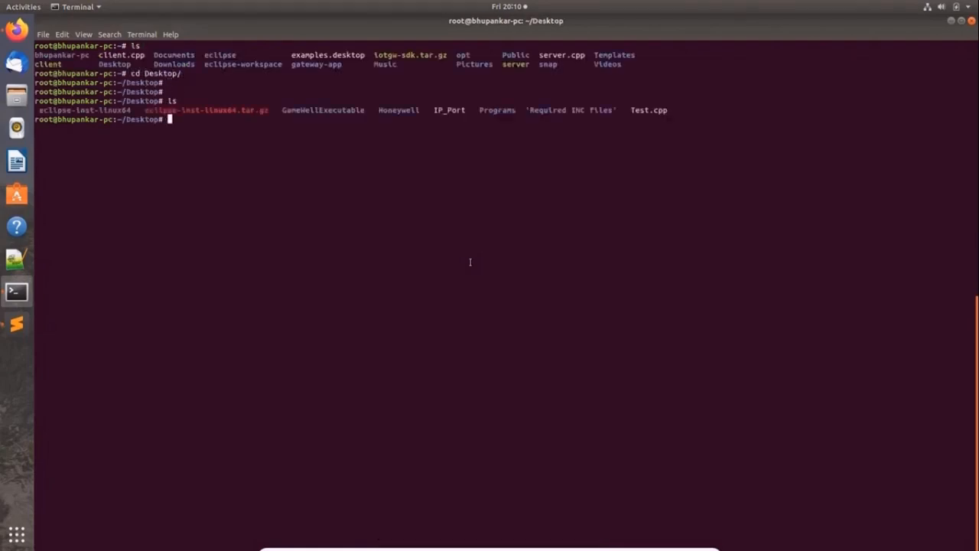
Locate the new Test.cpp file in the Desktop listing.
{"action": "key", "text": "Return"}
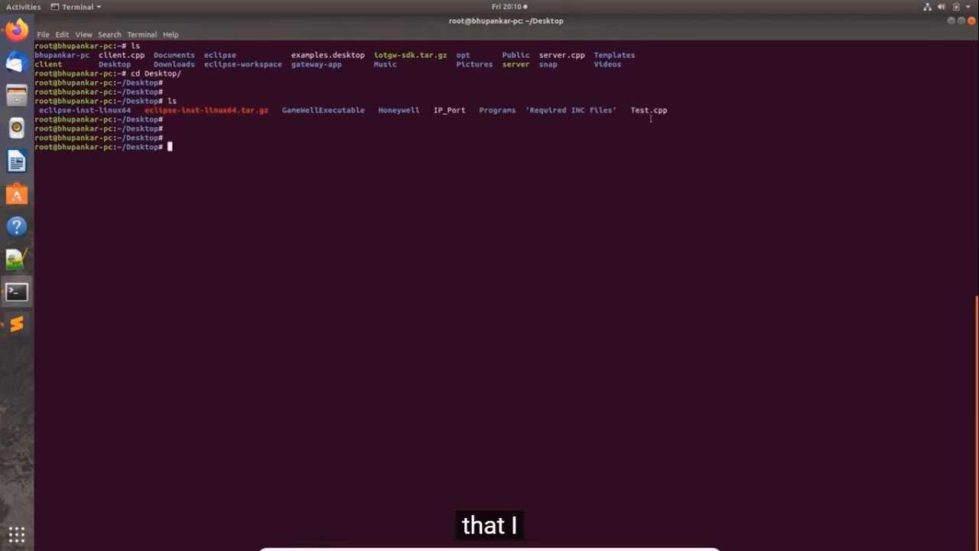
{"action": "double_click", "coordinate": [648, 110]}
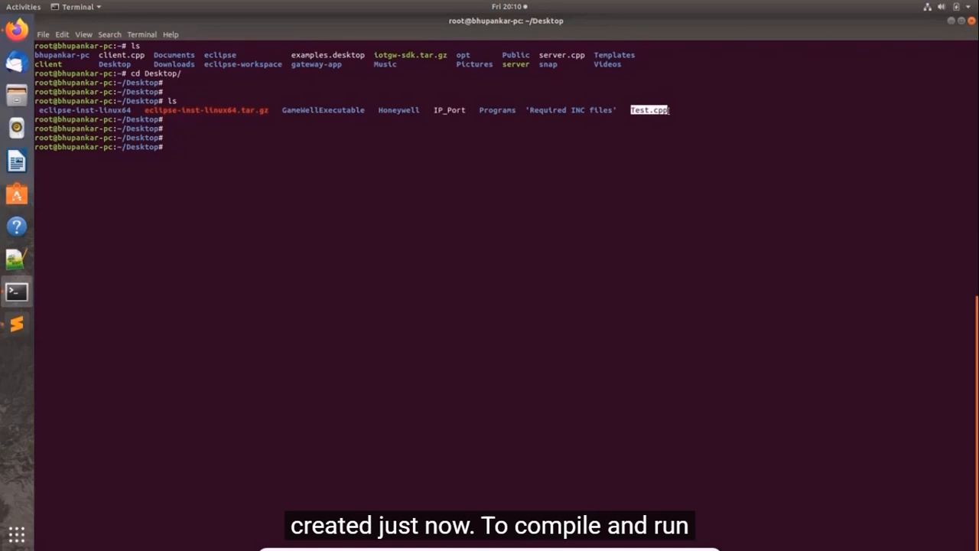
{"action": "mouse_move", "coordinate": [578, 211]}
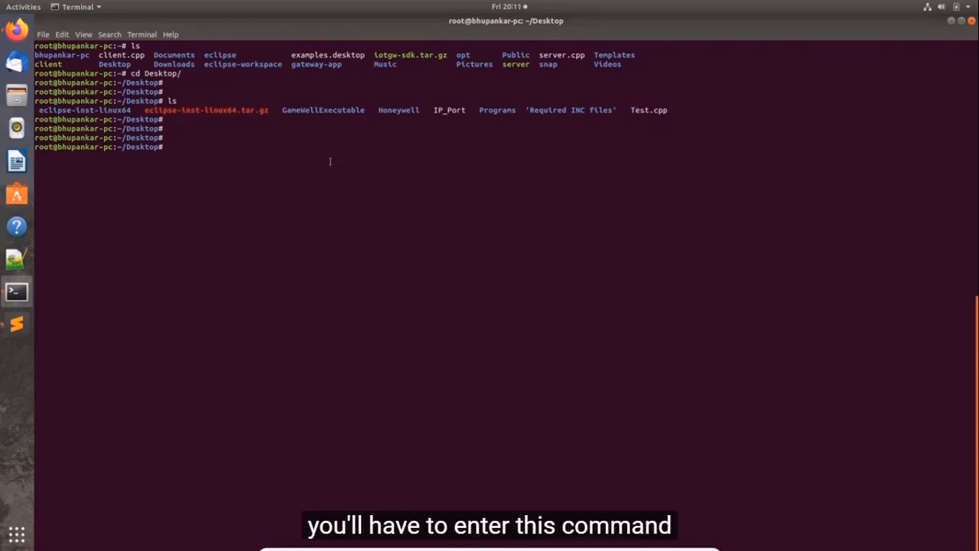
Compile Test.cpp into an executable named Test with g++ Test.cpp -o Test.
{"action": "type", "text": "g++"}
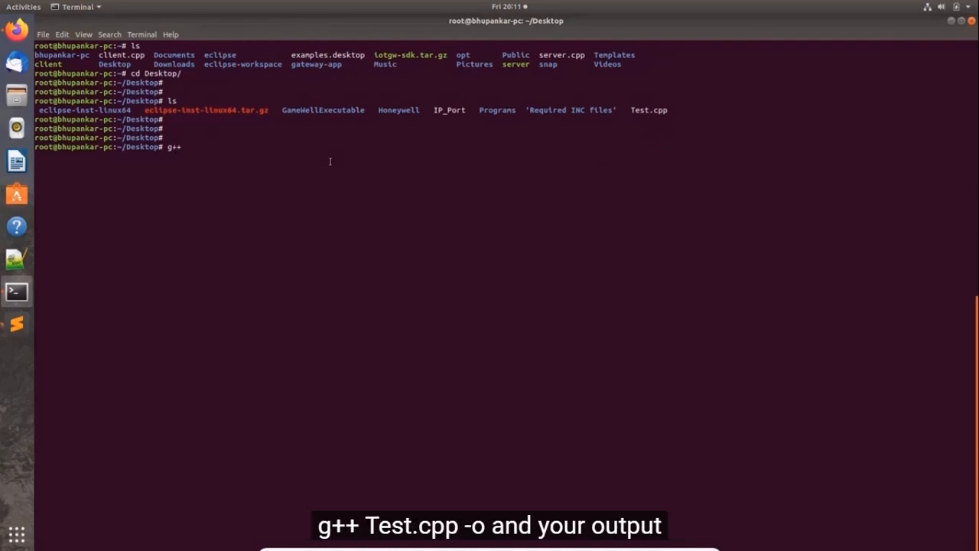
{"action": "type", "text": "Te"}
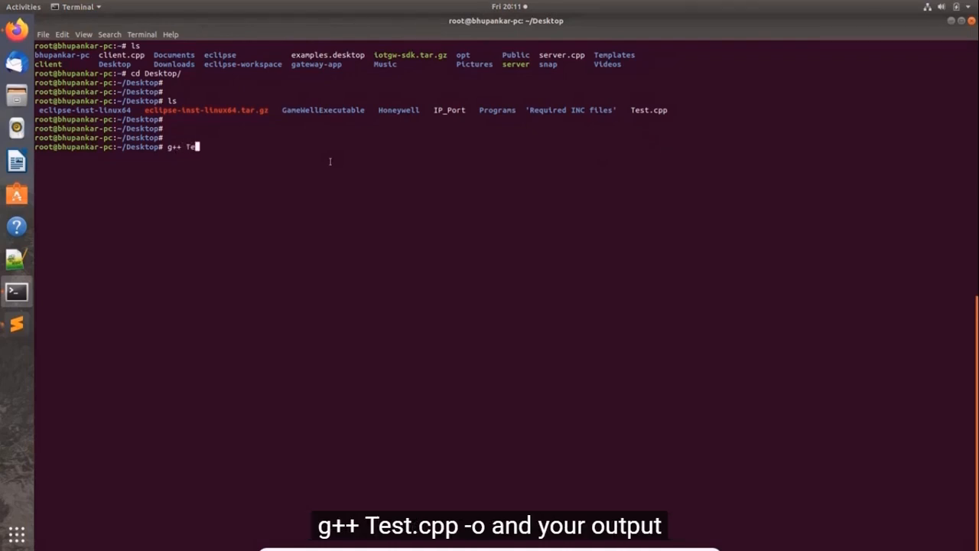
{"action": "type", "text": "st.cpp -o"}
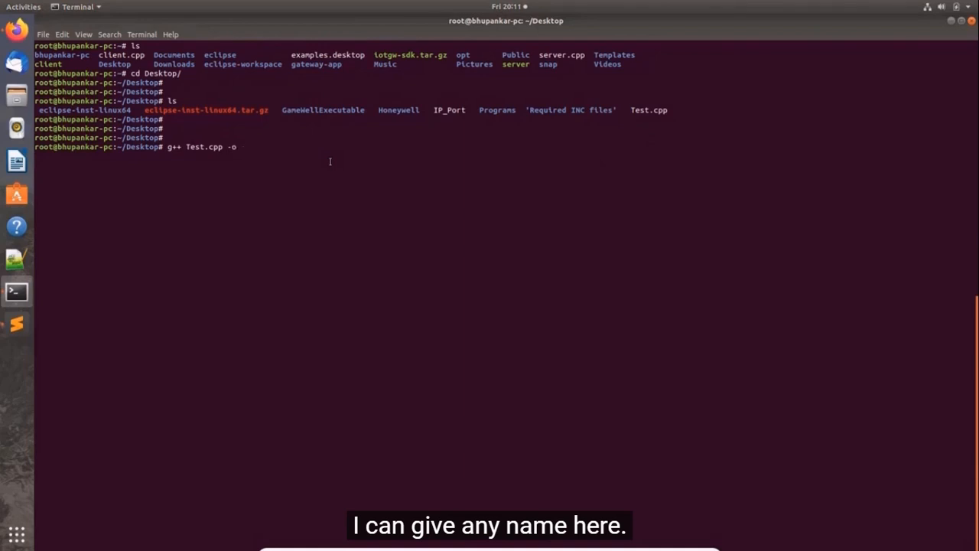
{"action": "type", "text": "Te"}
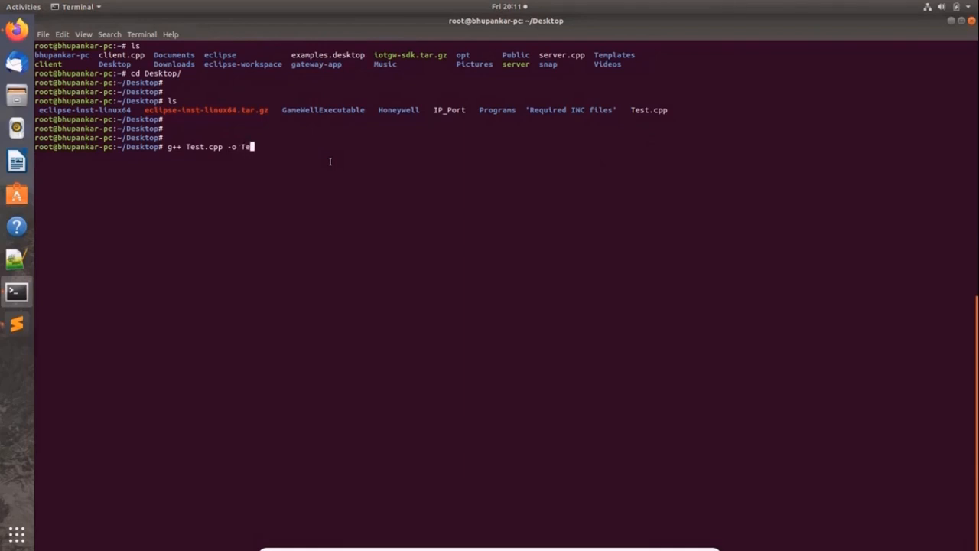
{"action": "type", "text": "st"}
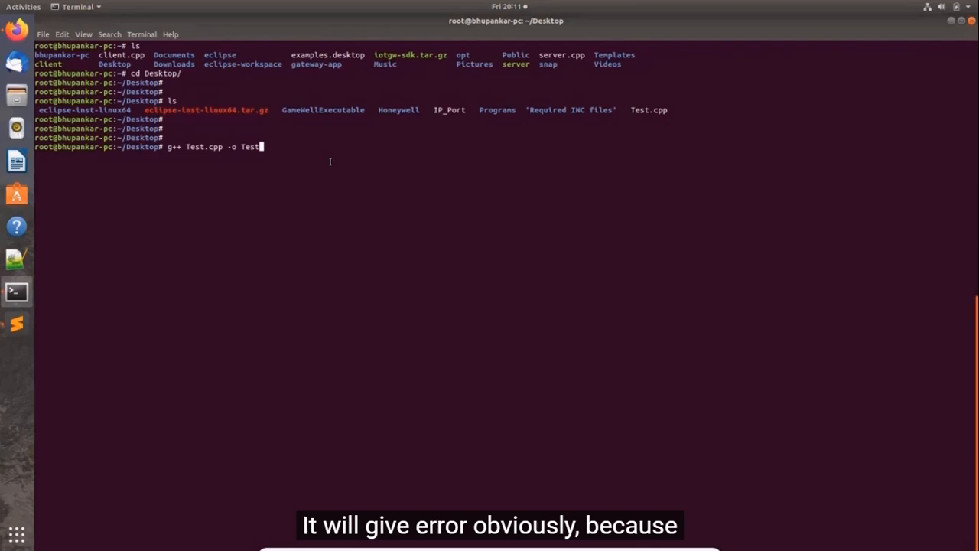
{"action": "key", "text": "Return"}
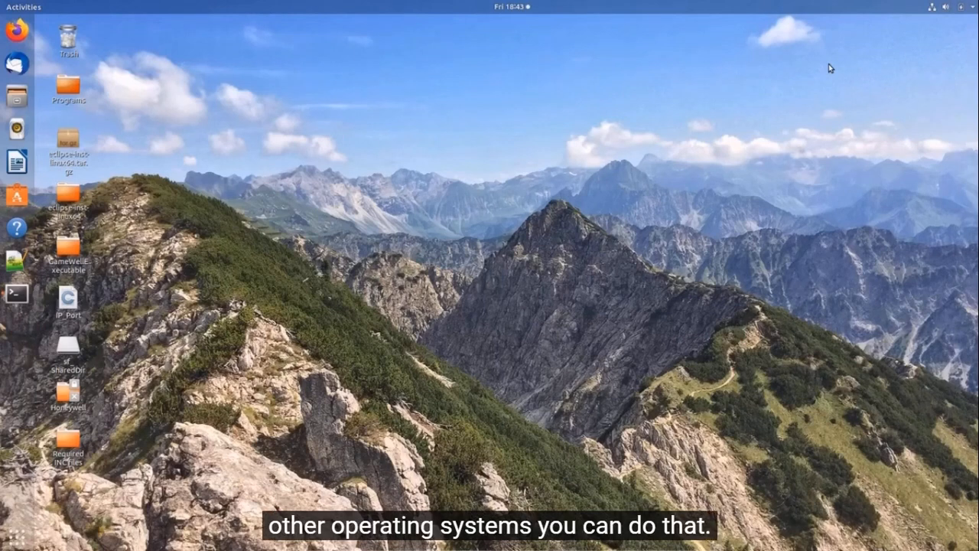
{"action": "mouse_move", "coordinate": [887, 104]}
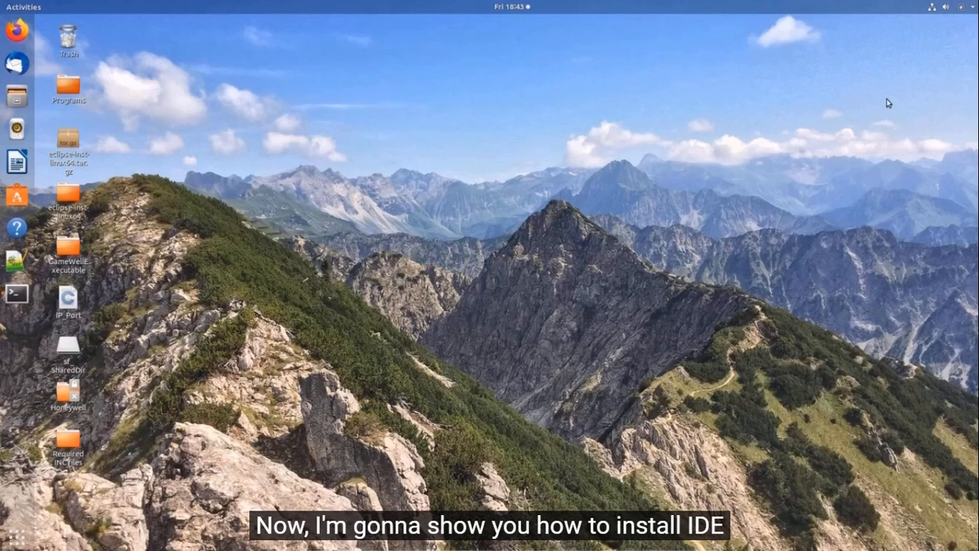
{"action": "mouse_move", "coordinate": [832, 69]}
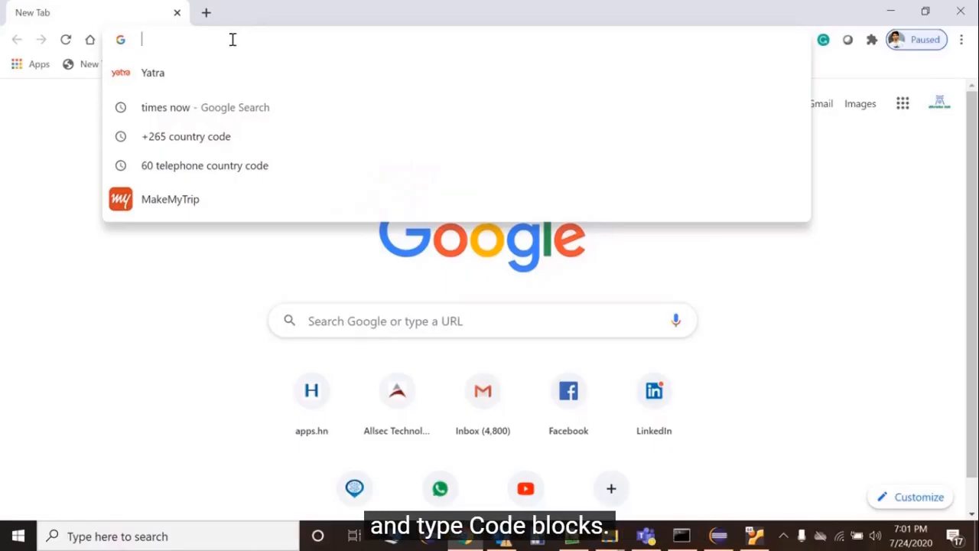
Search for 'code blocks', reach codeblocks.org and its Downloads page.
{"action": "type", "text": "code blocks"}
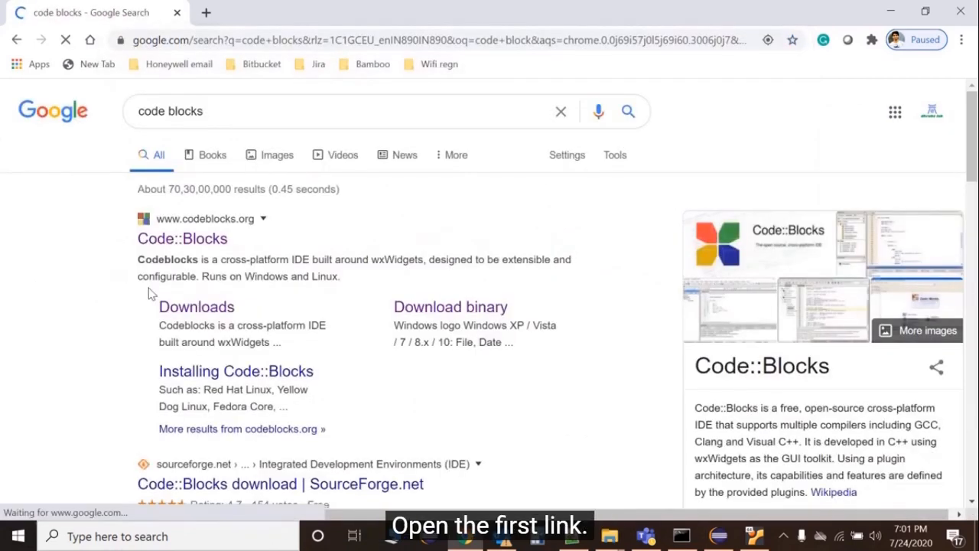
{"action": "left_click", "coordinate": [182, 238]}
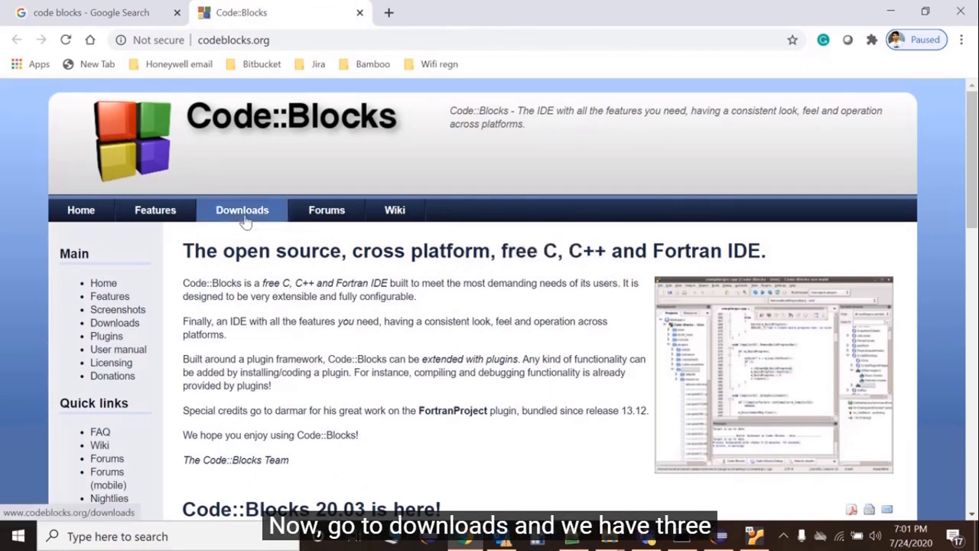
{"action": "left_click", "coordinate": [242, 210]}
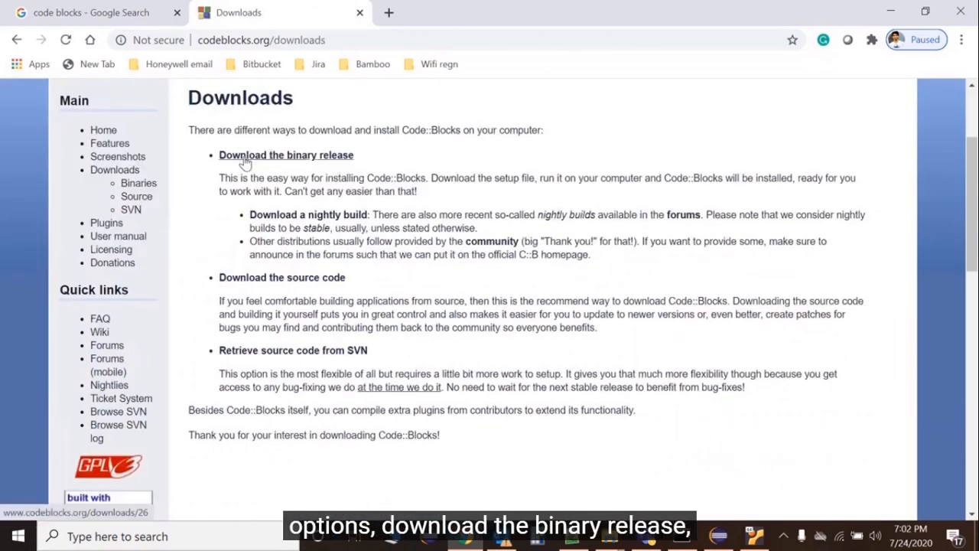
{"action": "mouse_move", "coordinate": [267, 277]}
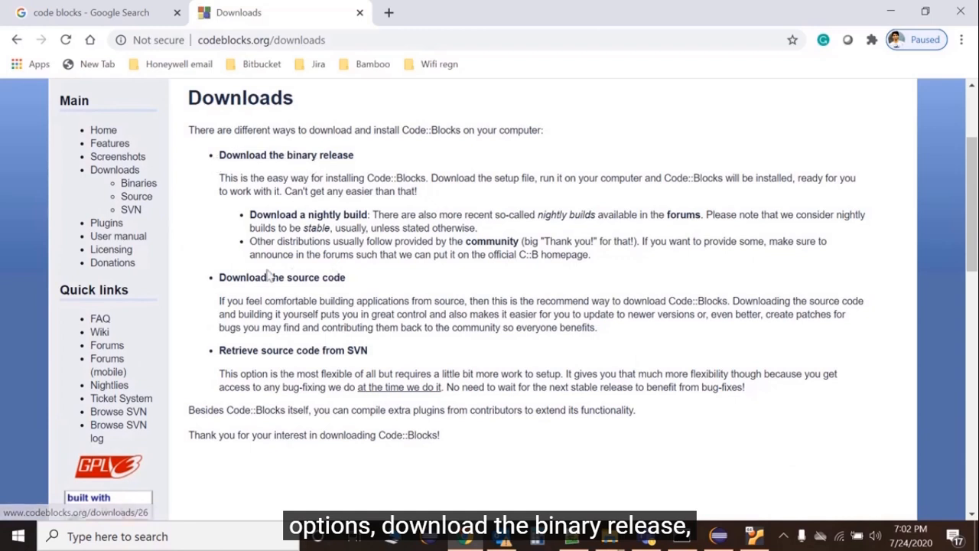
{"action": "mouse_move", "coordinate": [293, 349]}
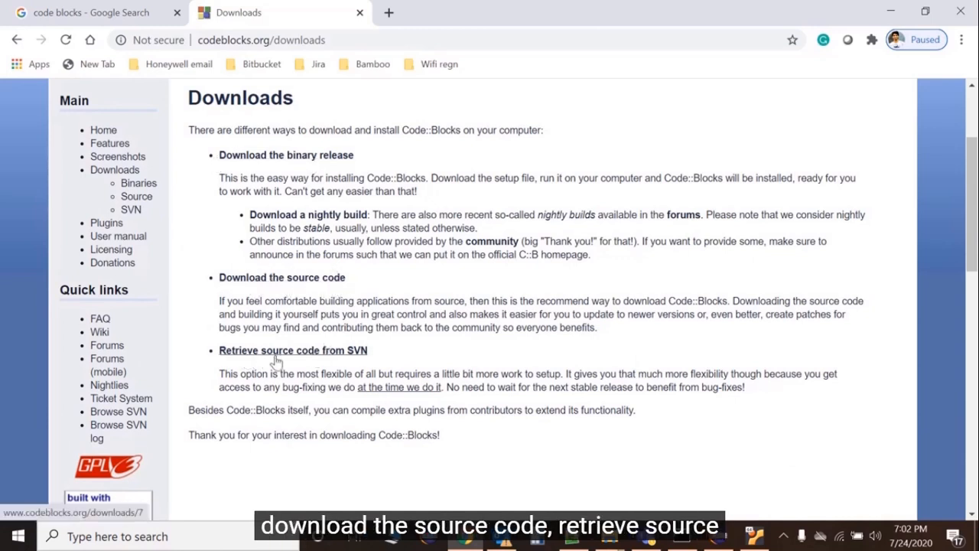
{"action": "mouse_move", "coordinate": [333, 294]}
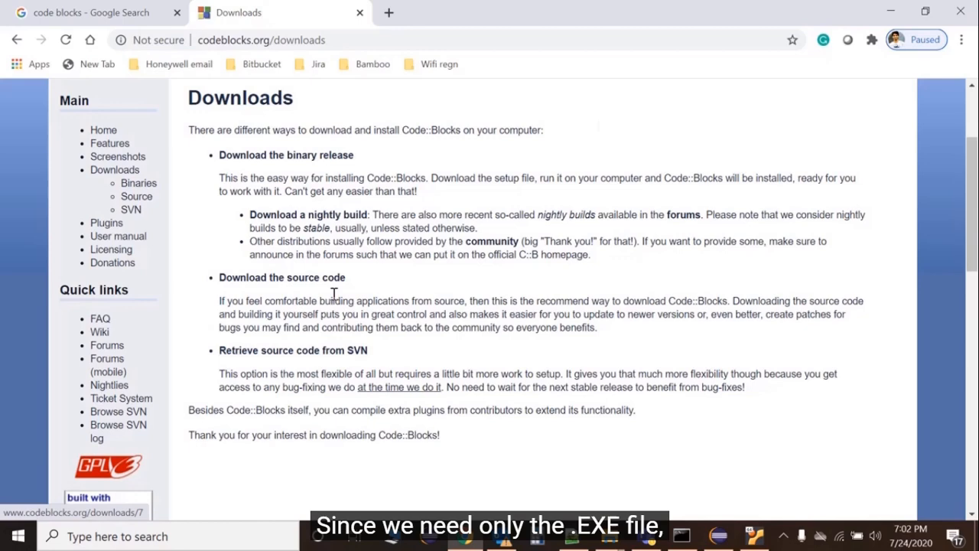
{"action": "mouse_move", "coordinate": [603, 126]}
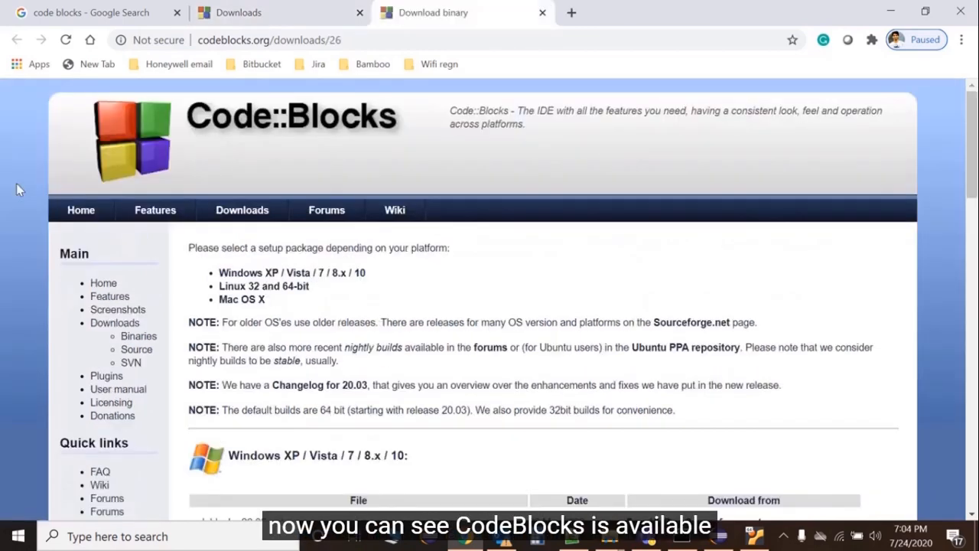
Read the binary release notes and mark the setup.exe mention.
{"action": "scroll", "scroll_direction": "down", "scroll_amount": 3}
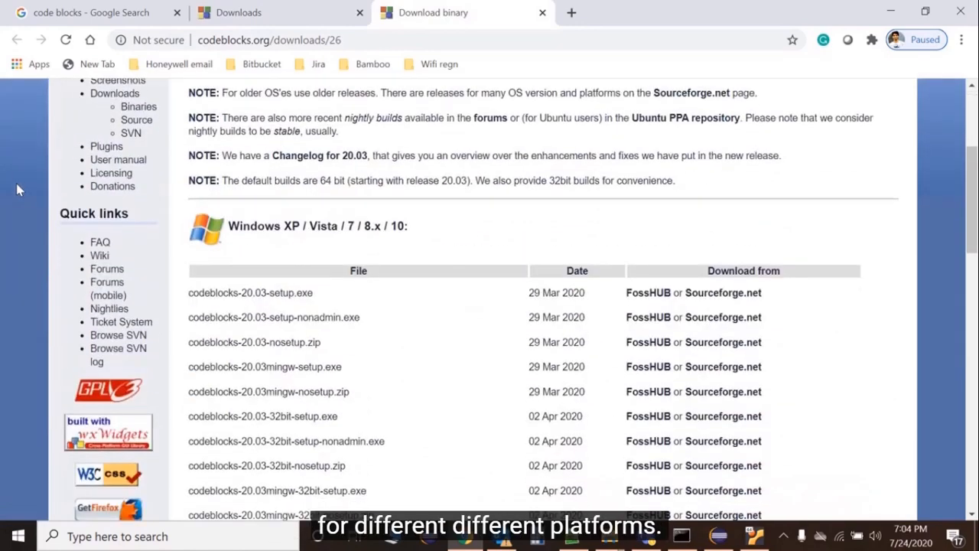
{"action": "scroll", "scroll_direction": "down", "scroll_amount": 3}
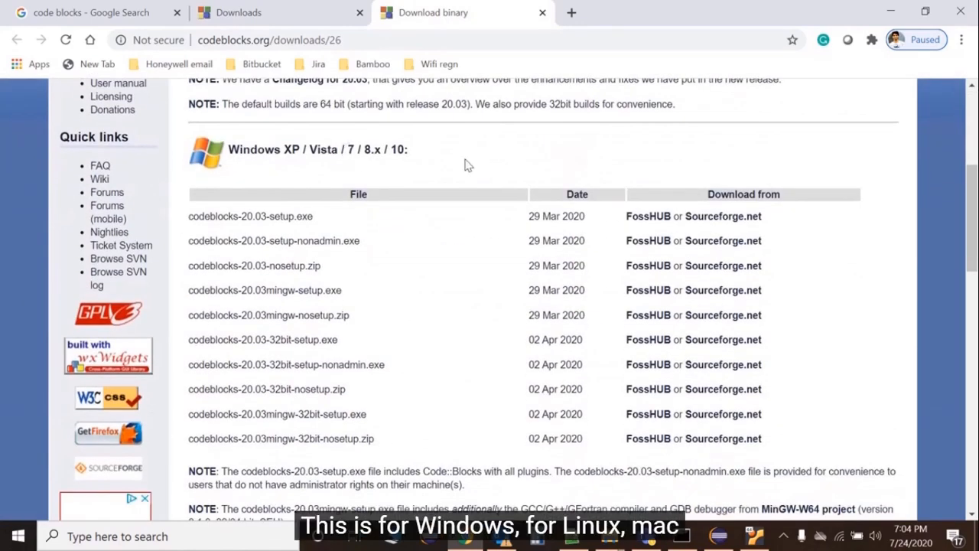
{"action": "scroll", "scroll_direction": "down", "scroll_amount": 3}
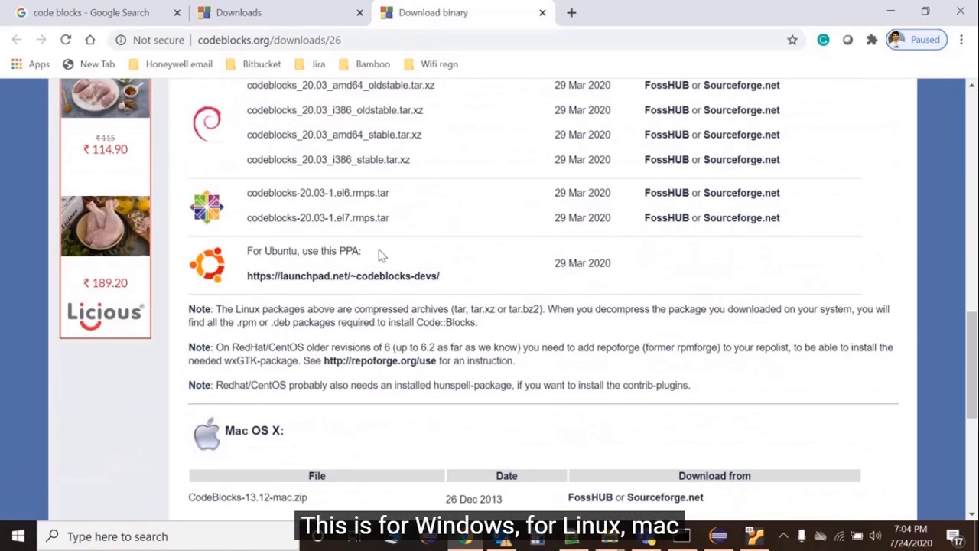
{"action": "scroll", "scroll_direction": "up", "scroll_amount": 3}
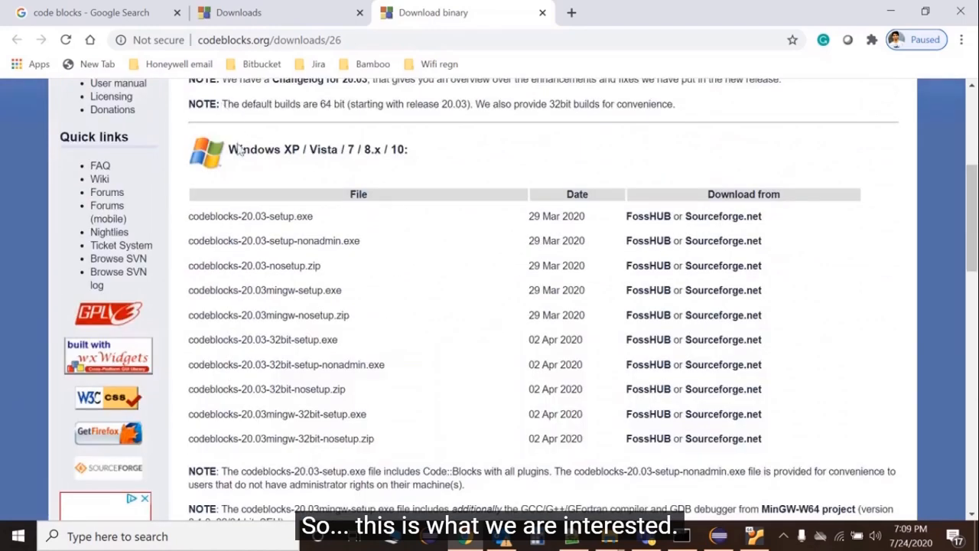
{"action": "mouse_move", "coordinate": [309, 263]}
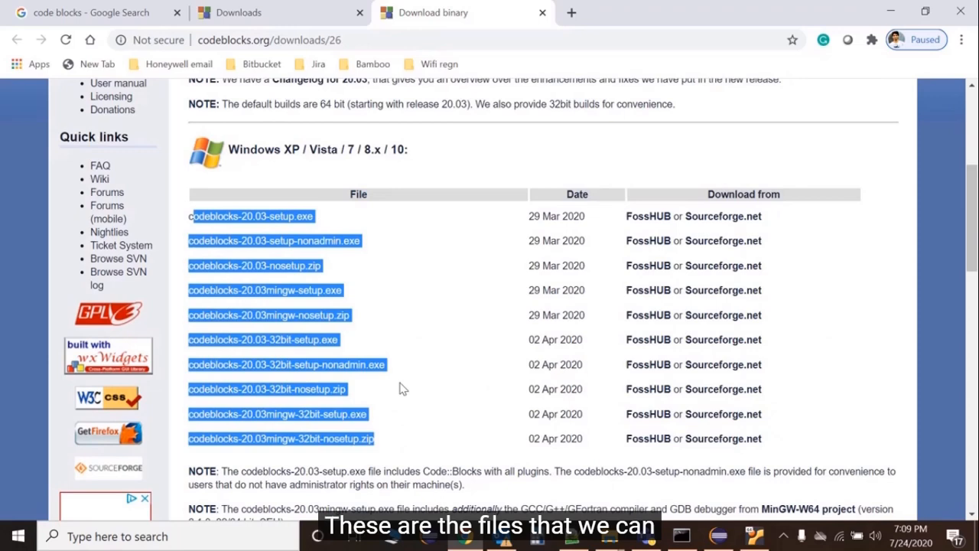
{"action": "scroll", "scroll_direction": "down", "scroll_amount": 3}
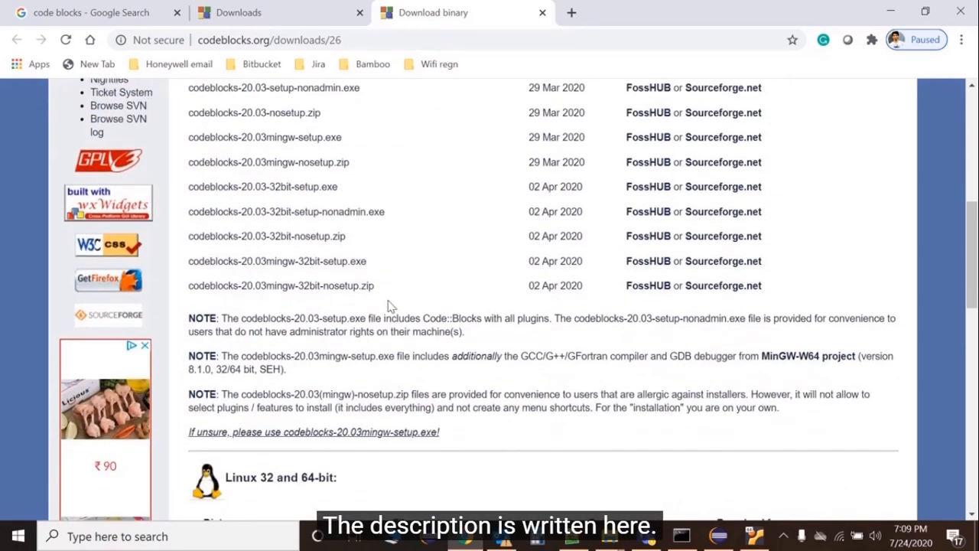
{"action": "scroll", "scroll_direction": "up", "scroll_amount": 3}
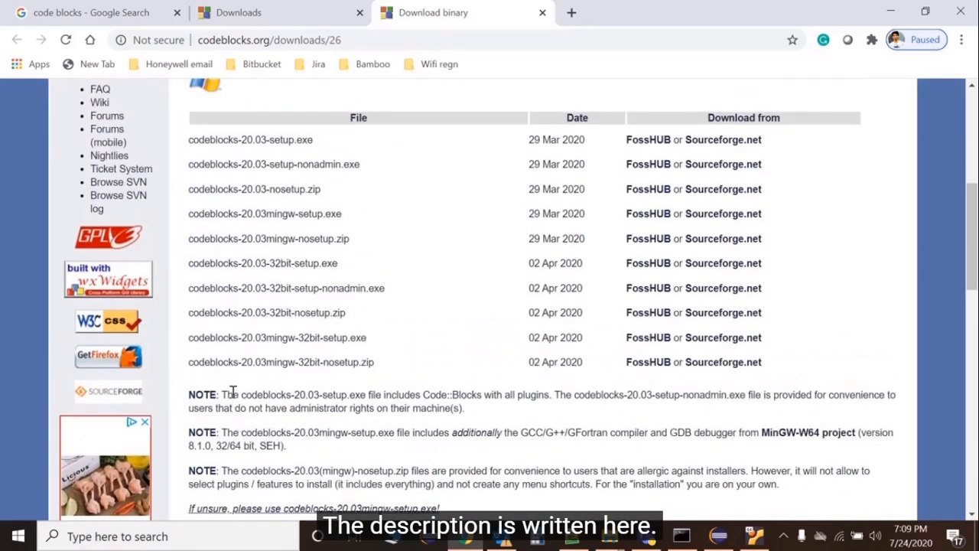
{"action": "mouse_move", "coordinate": [324, 397]}
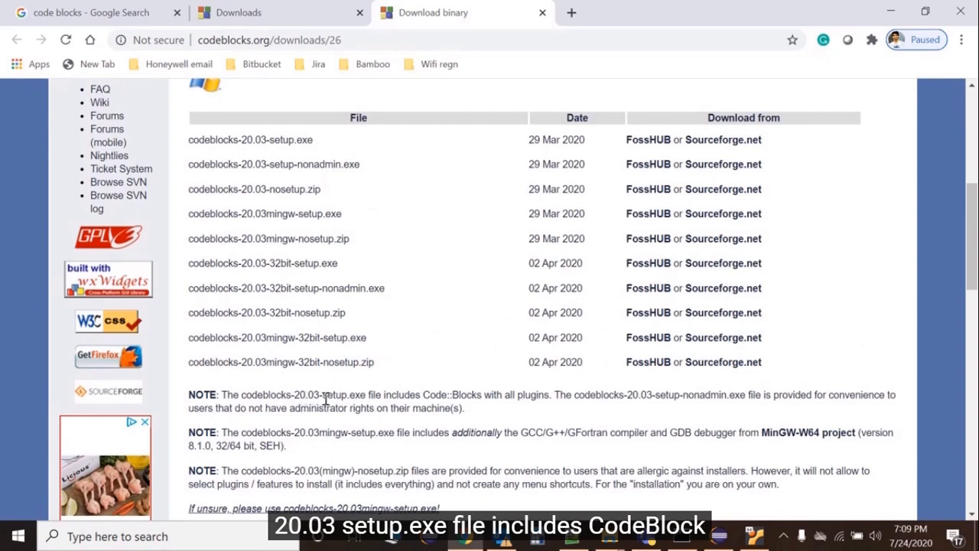
{"action": "double_click", "coordinate": [343, 395]}
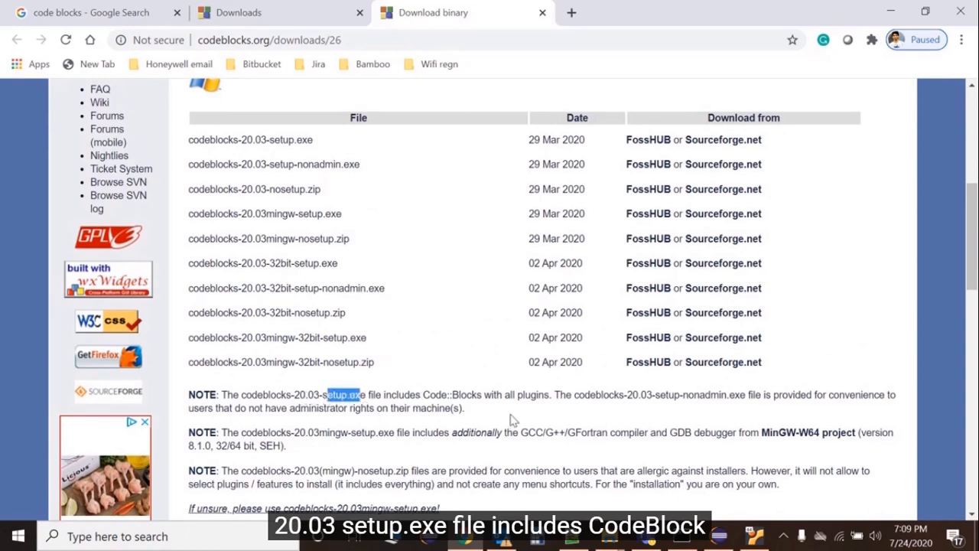
{"action": "mouse_move", "coordinate": [609, 407]}
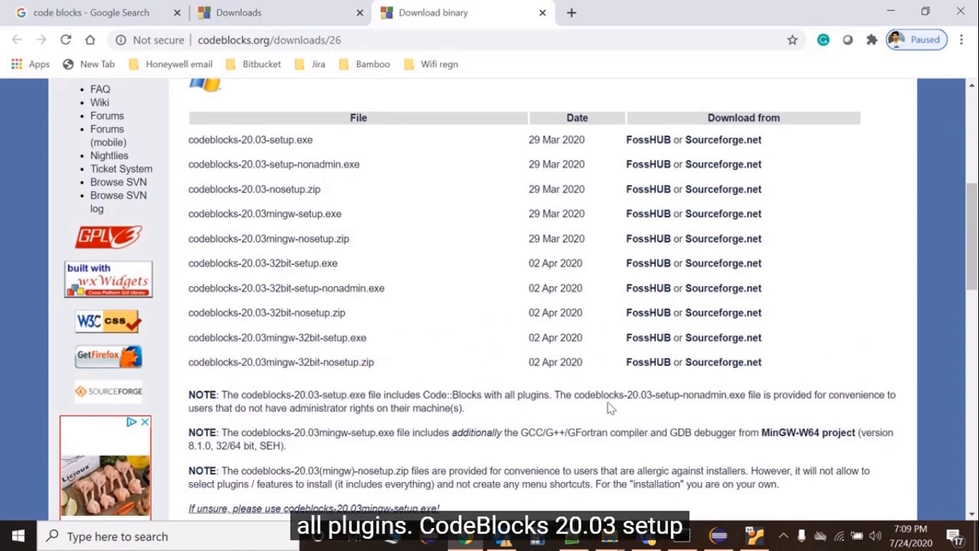
{"action": "mouse_move", "coordinate": [672, 395]}
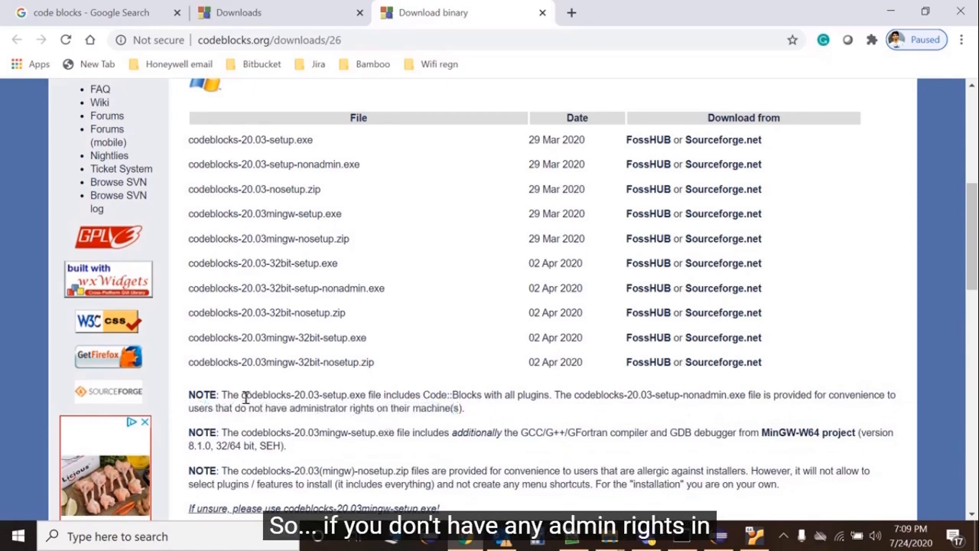
{"action": "mouse_move", "coordinate": [386, 425]}
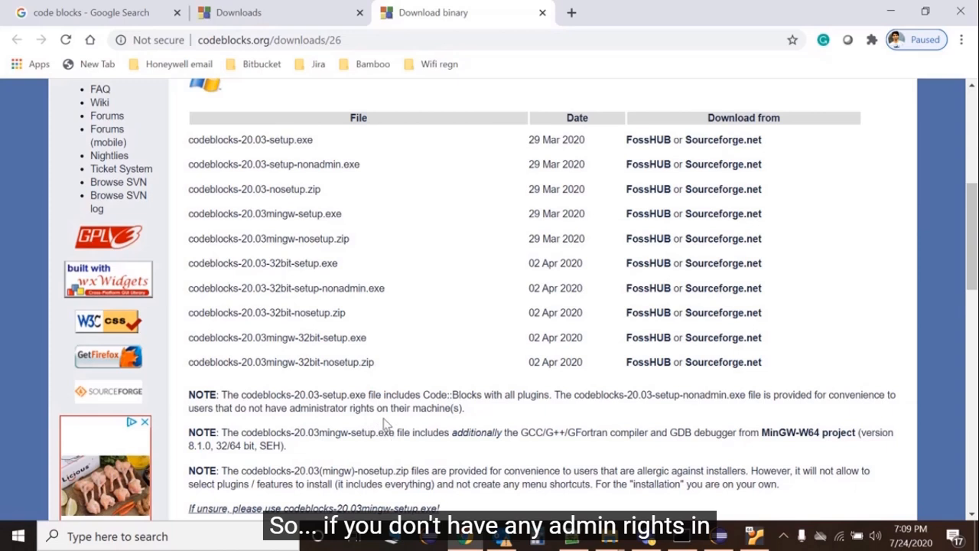
{"action": "mouse_move", "coordinate": [226, 395]}
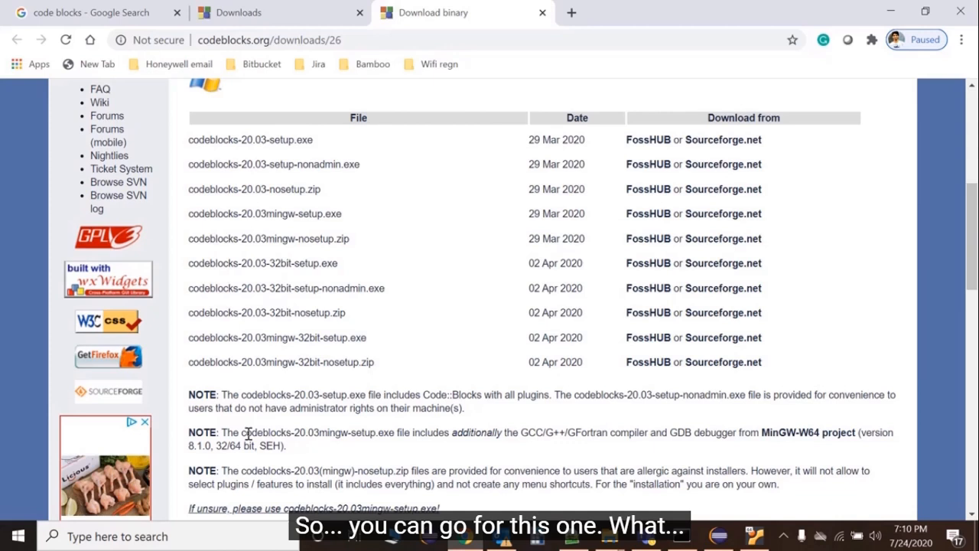
Highlight the mingw-setup note about the bundled GCC/G++ compiler and download codeblocks-20.03mingw-setup.exe.
{"action": "left_click_drag", "start_coordinate": [219, 432], "coordinate": [329, 432]}
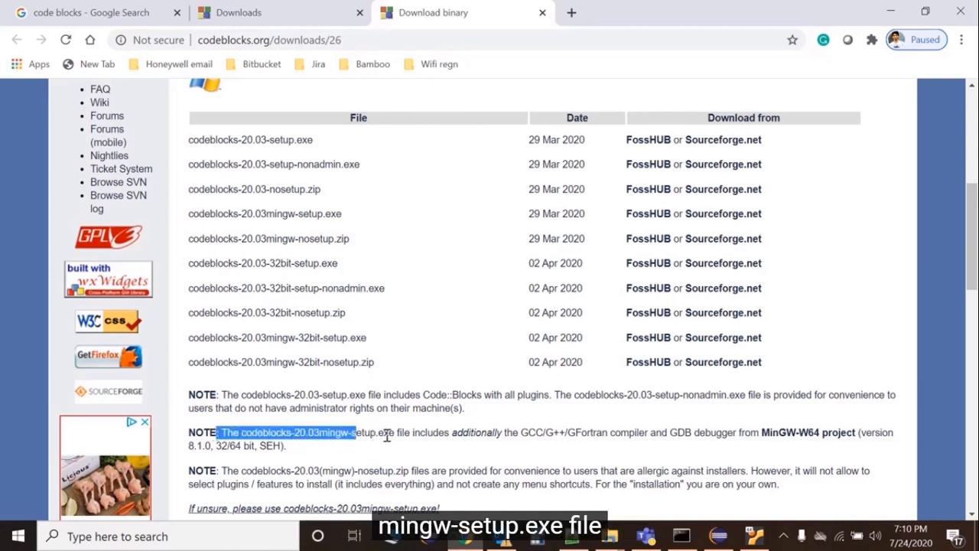
{"action": "double_click", "coordinate": [478, 431]}
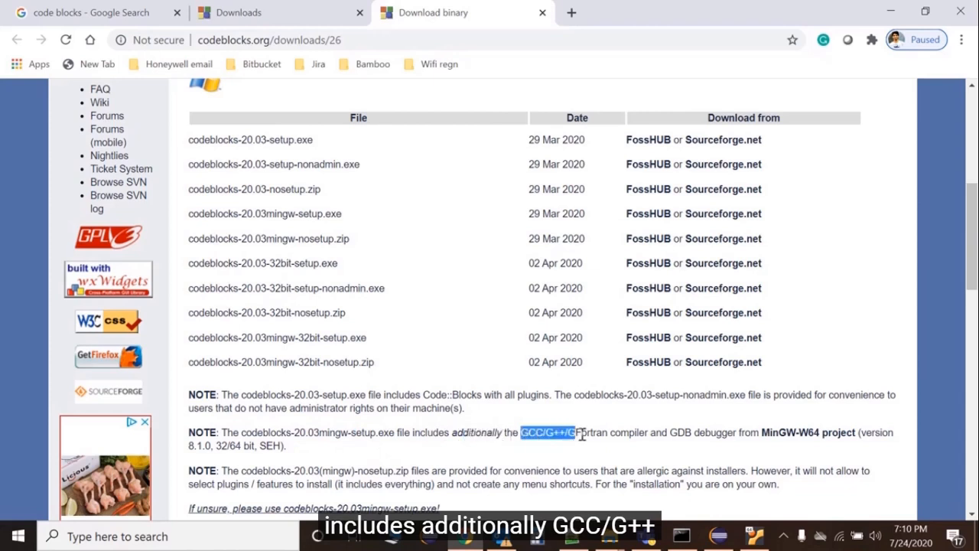
{"action": "left_click_drag", "start_coordinate": [578, 431], "coordinate": [737, 431]}
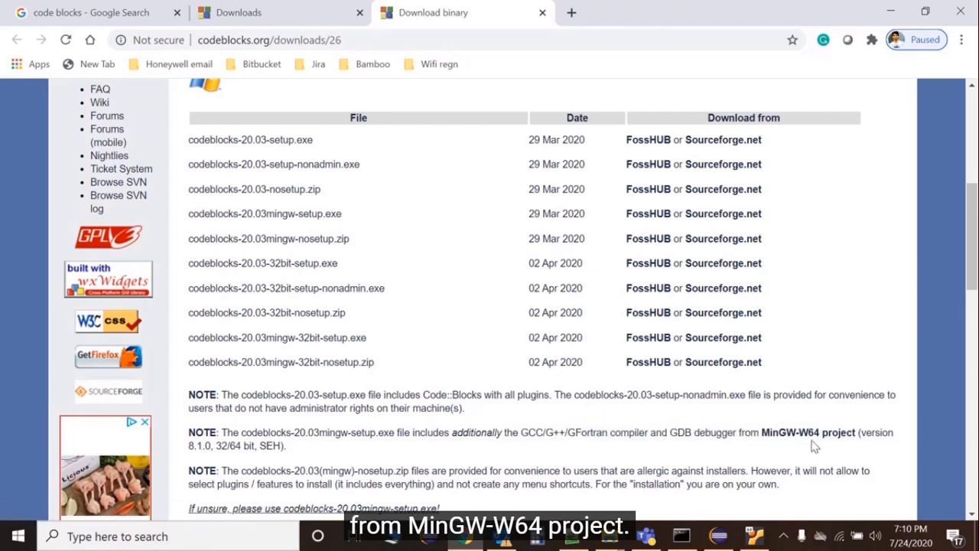
{"action": "mouse_move", "coordinate": [332, 434]}
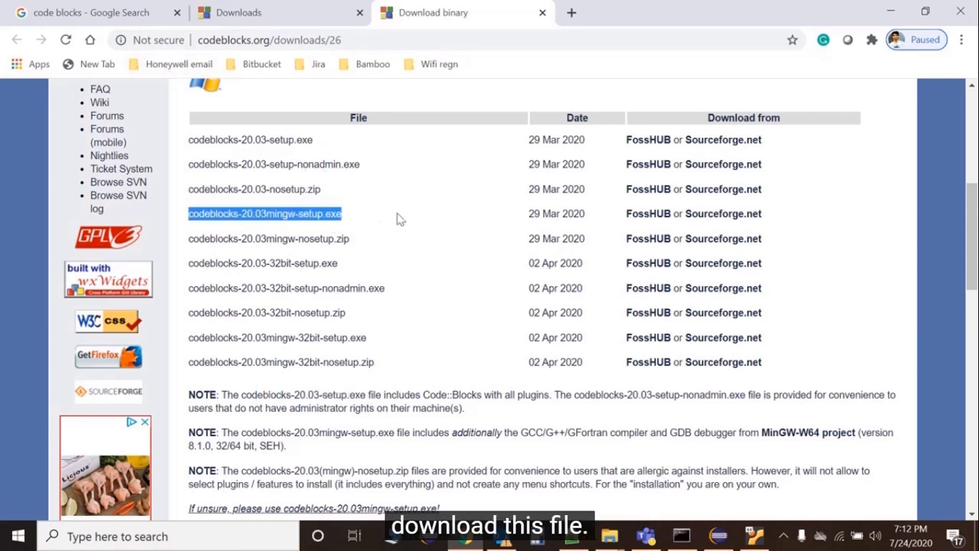
{"action": "left_click", "coordinate": [649, 214]}
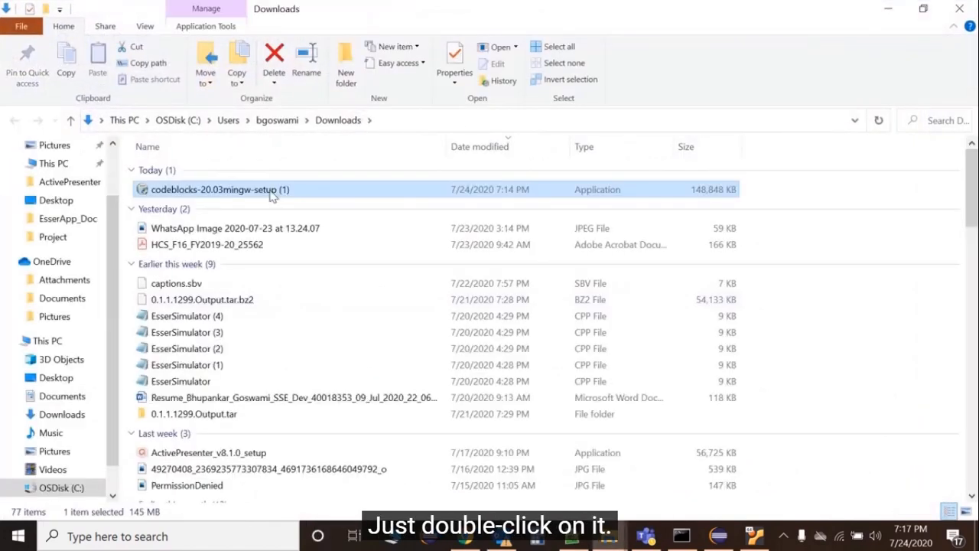
Run the downloaded codeblocks-20.03mingw-setup installer from the Downloads folder.
{"action": "double_click", "coordinate": [220, 190]}
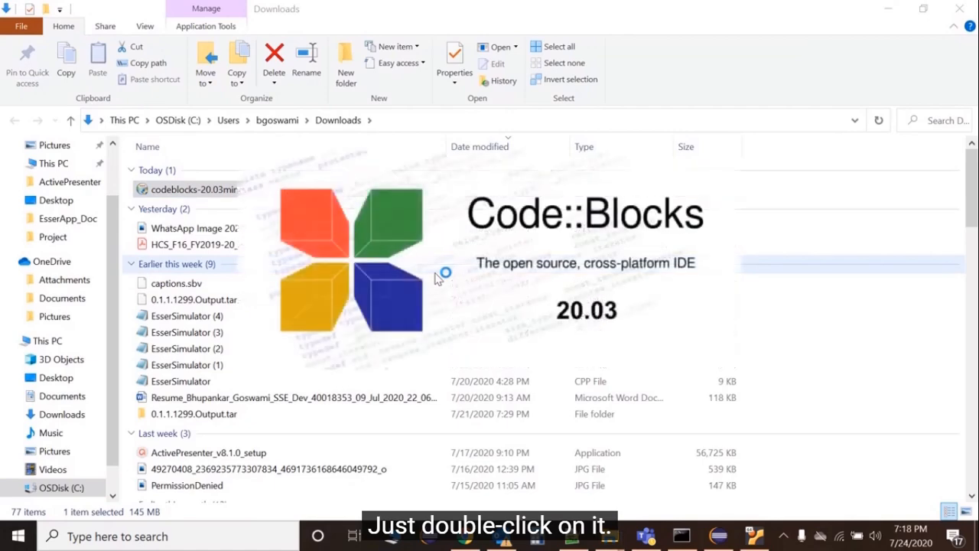
{"action": "double_click", "coordinate": [193, 189]}
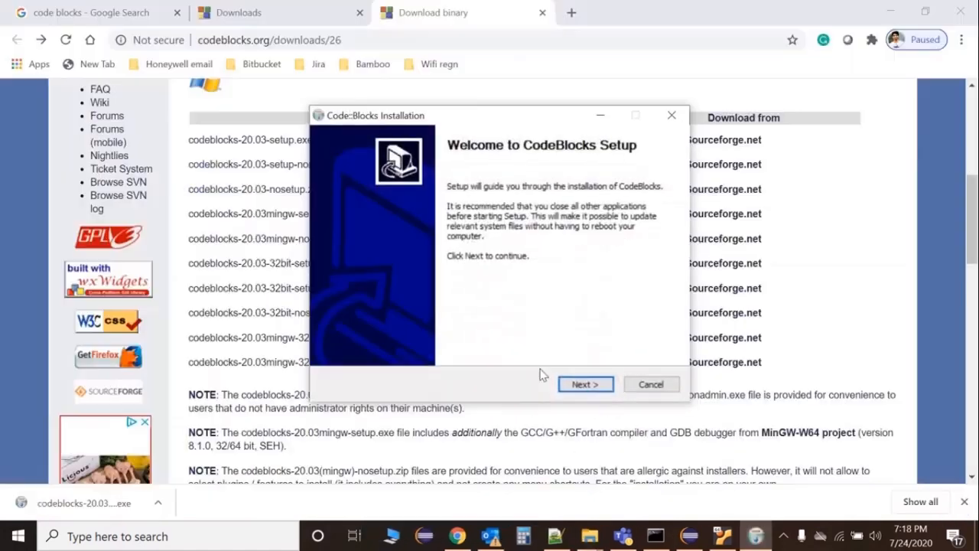
Accept the license and install the full component set with MinGW into the default folder.
{"action": "left_click", "coordinate": [584, 382]}
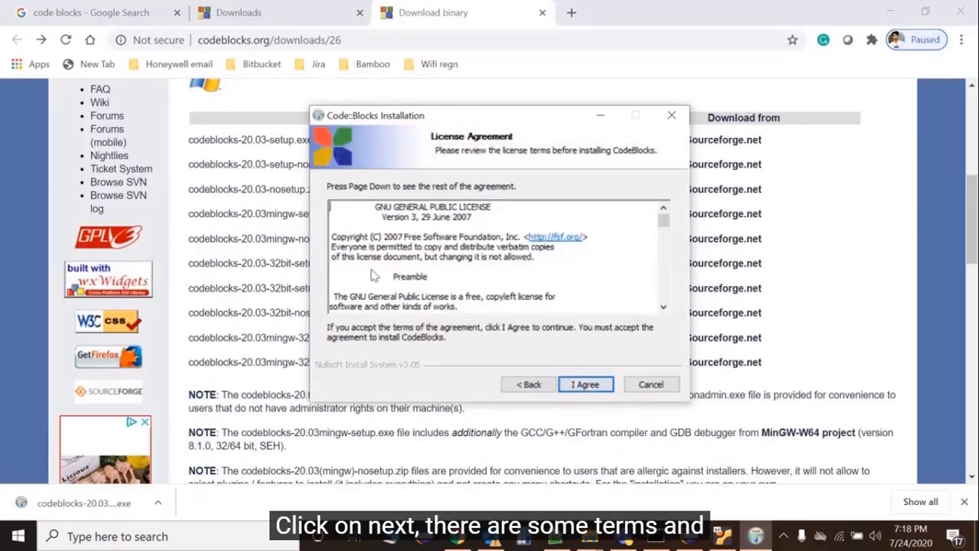
{"action": "mouse_move", "coordinate": [627, 399]}
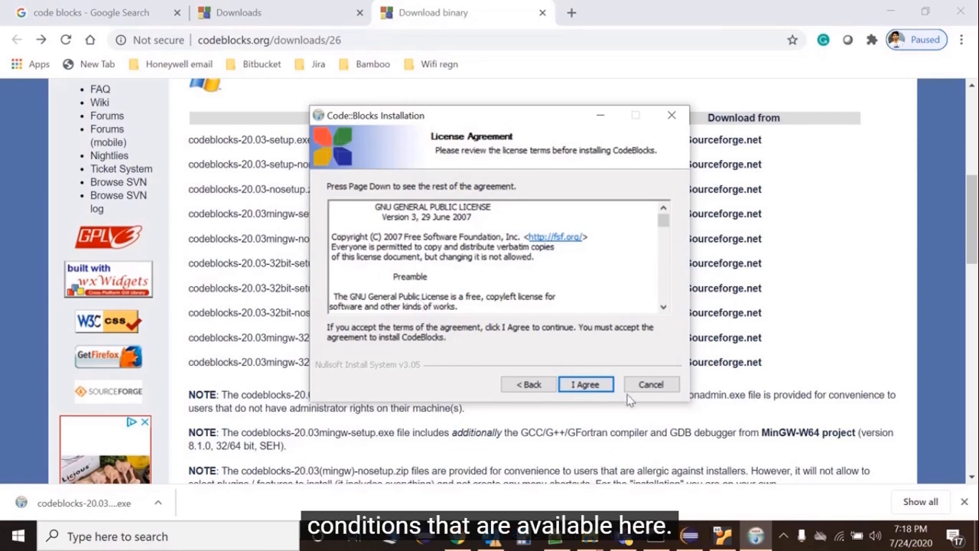
{"action": "left_click", "coordinate": [585, 384]}
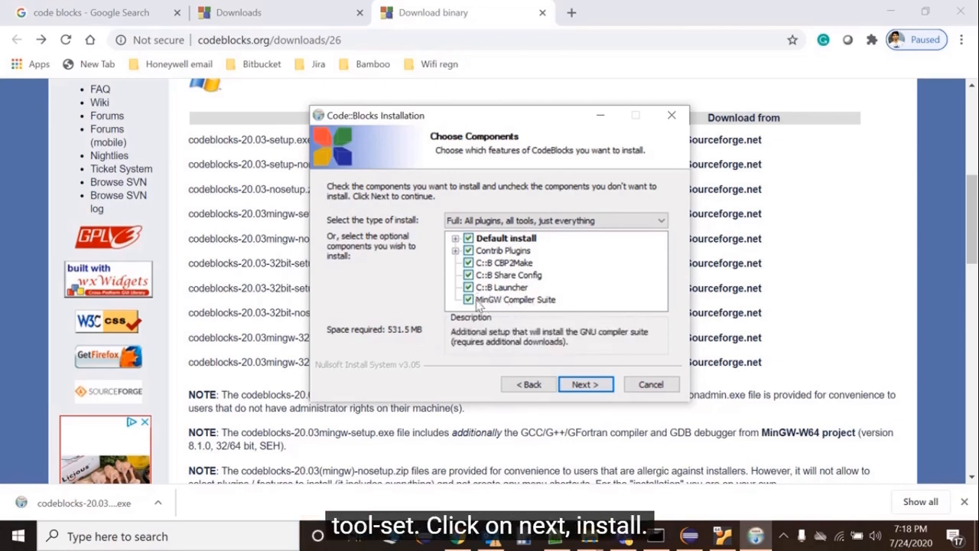
{"action": "left_click", "coordinate": [585, 384]}
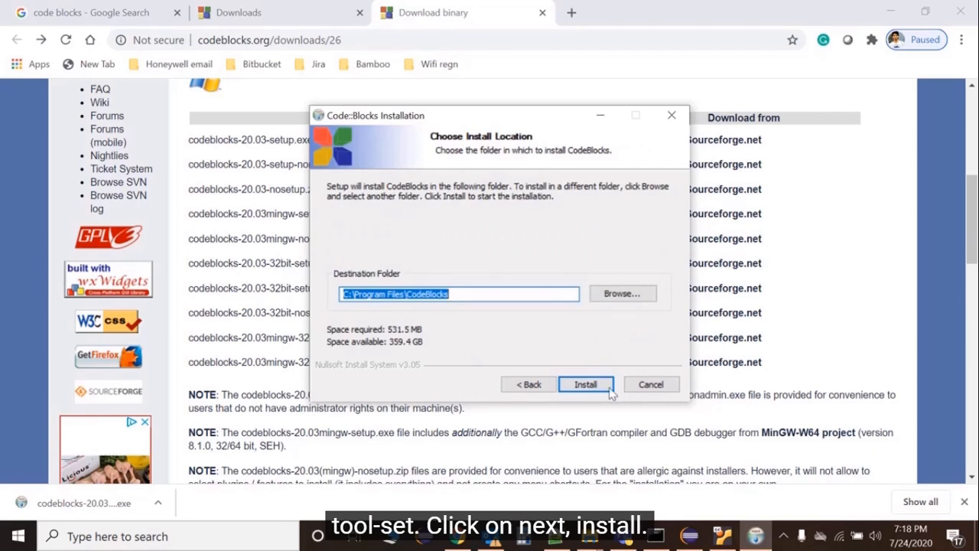
{"action": "left_click", "coordinate": [585, 384]}
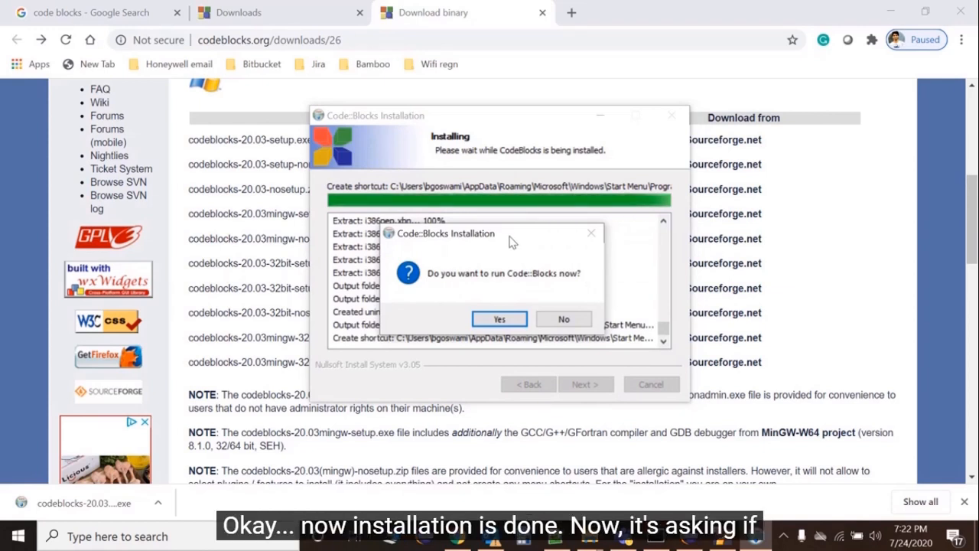
{"action": "mouse_move", "coordinate": [520, 277]}
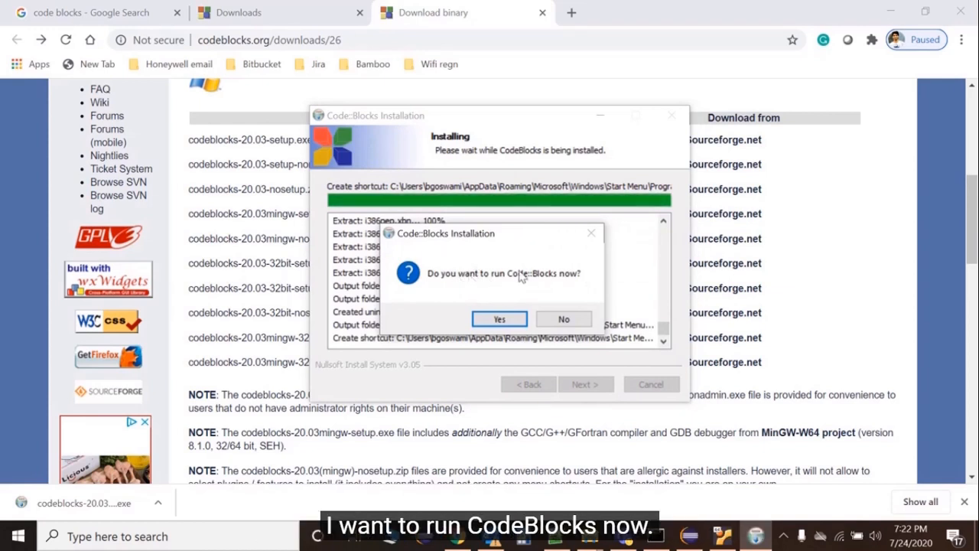
Agree to run Code::Blocks now and finish the setup wizard.
{"action": "left_click", "coordinate": [499, 319]}
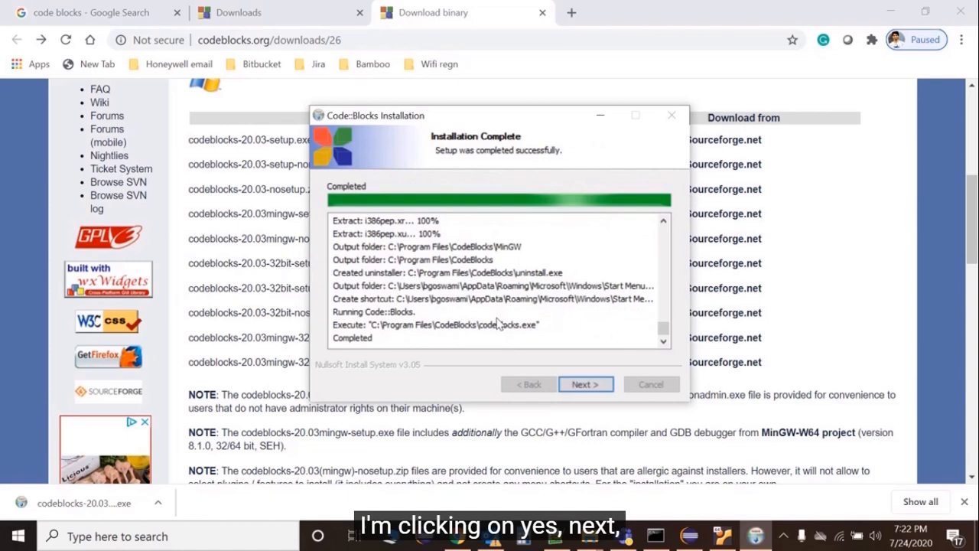
{"action": "left_click", "coordinate": [584, 384]}
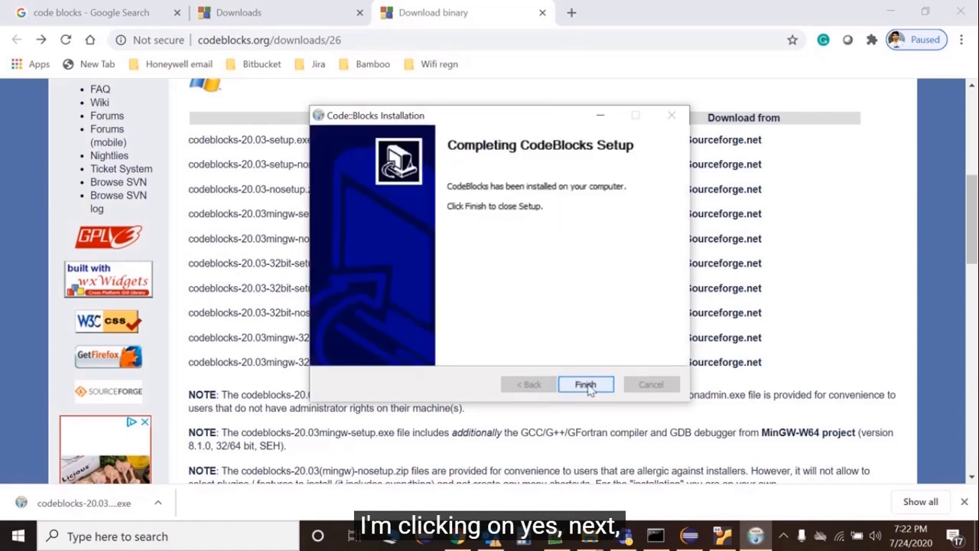
{"action": "left_click", "coordinate": [584, 384]}
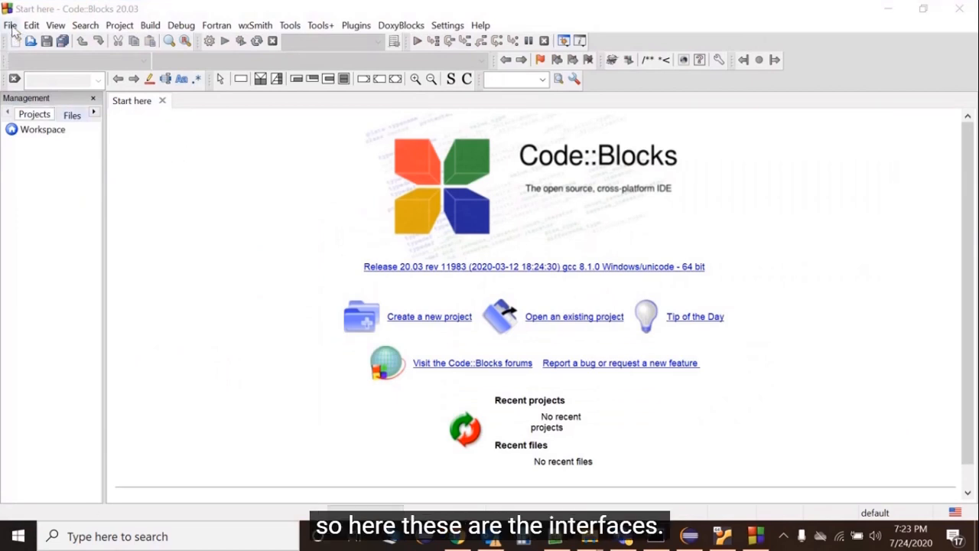
Create a new empty file Untitled1 from the File menu.
{"action": "left_click", "coordinate": [11, 25]}
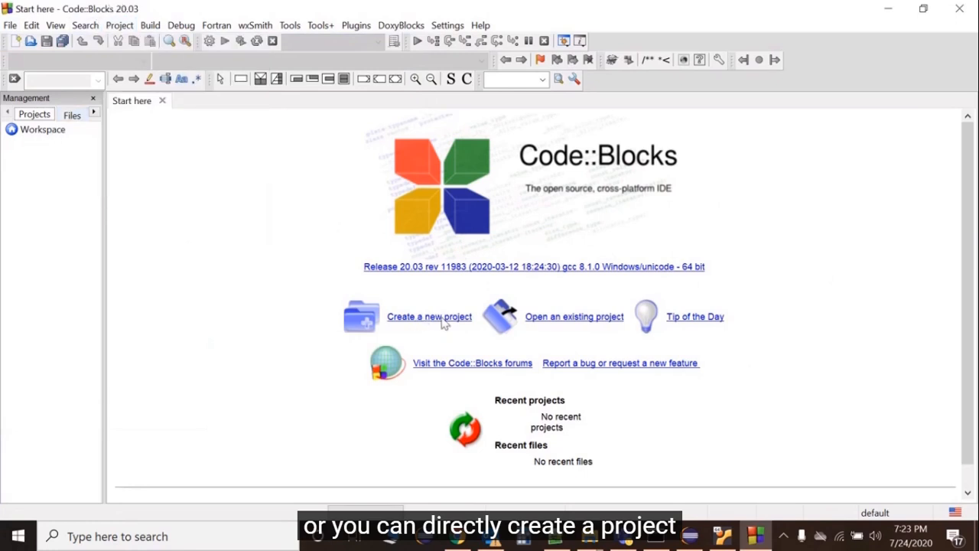
{"action": "left_click", "coordinate": [11, 24]}
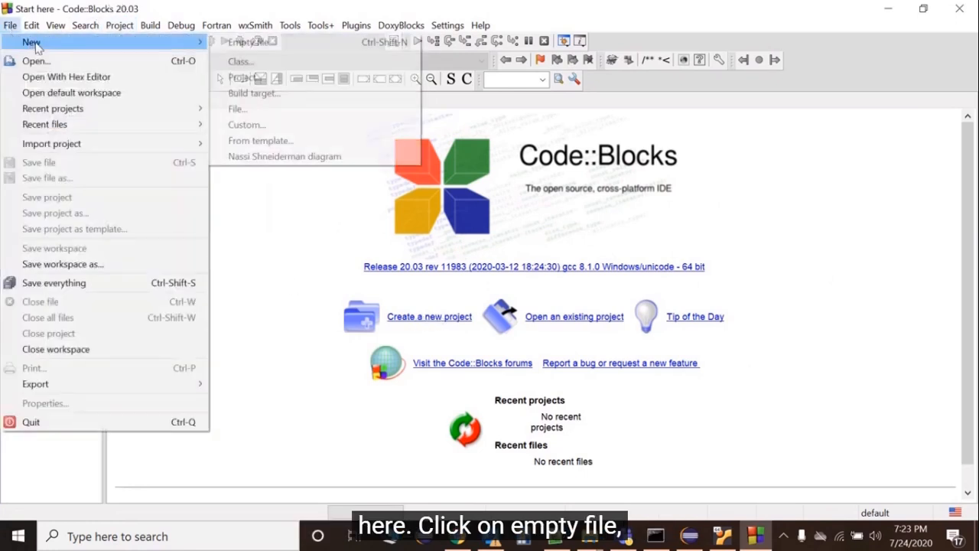
{"action": "left_click", "coordinate": [238, 109]}
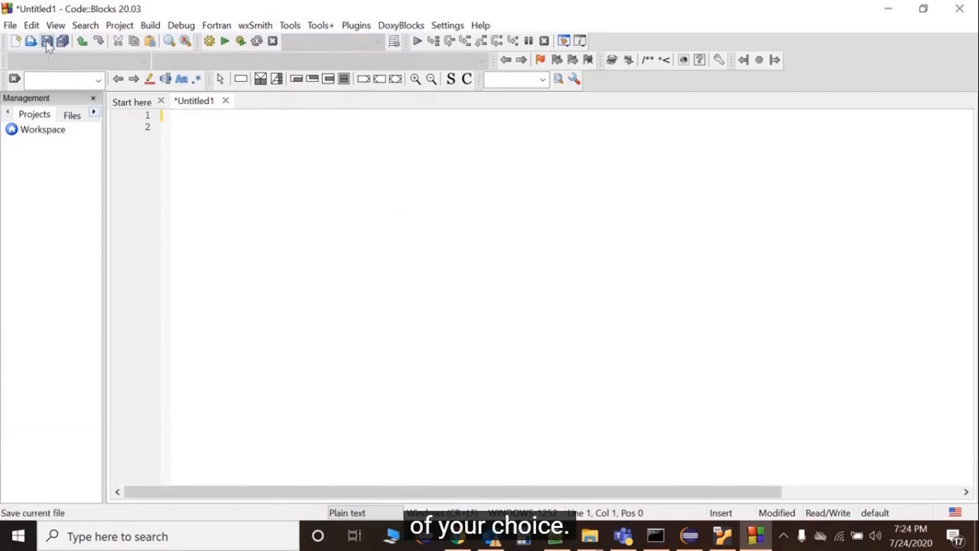
Save the untitled empty file to the Desktop as Test.cpp, keeping it open for editing.
{"action": "left_click", "coordinate": [46, 41]}
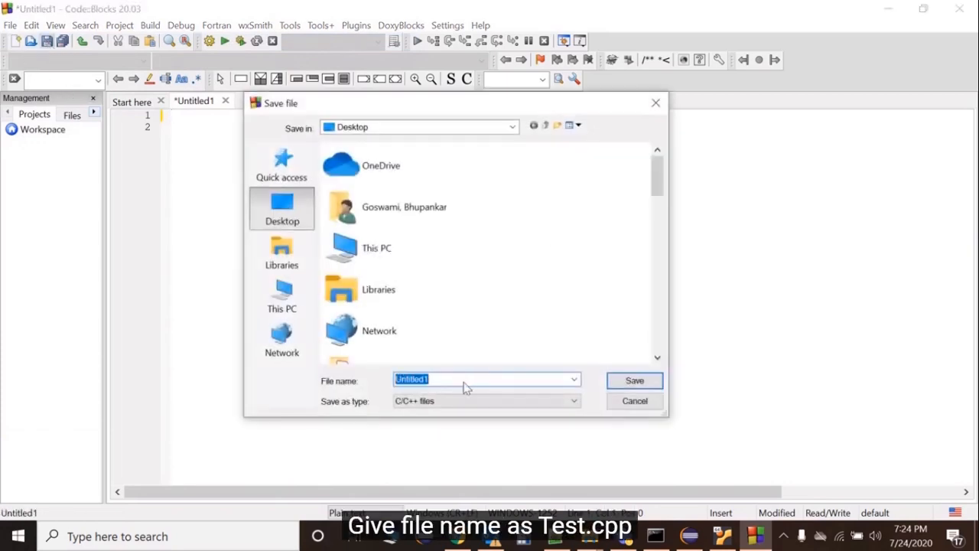
{"action": "type", "text": "Test."}
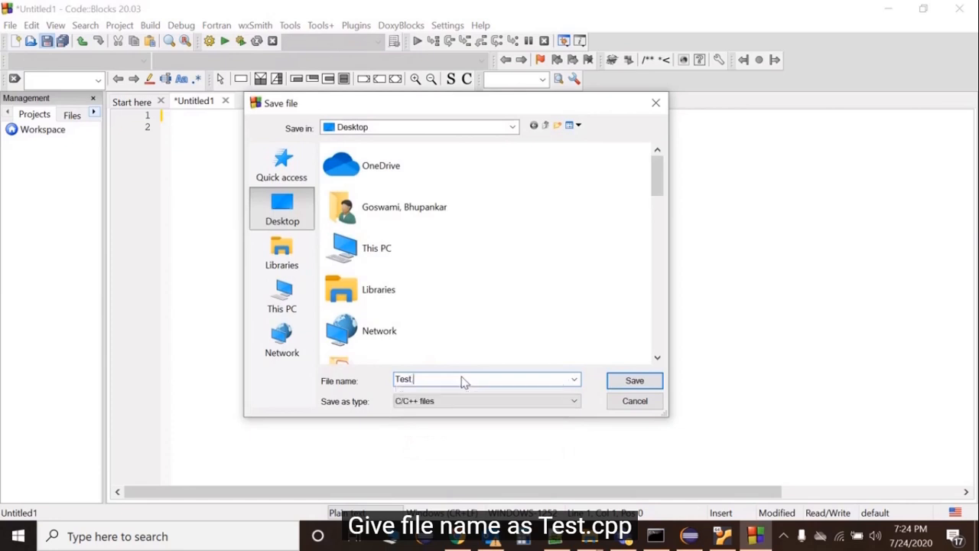
{"action": "type", "text": "cpp"}
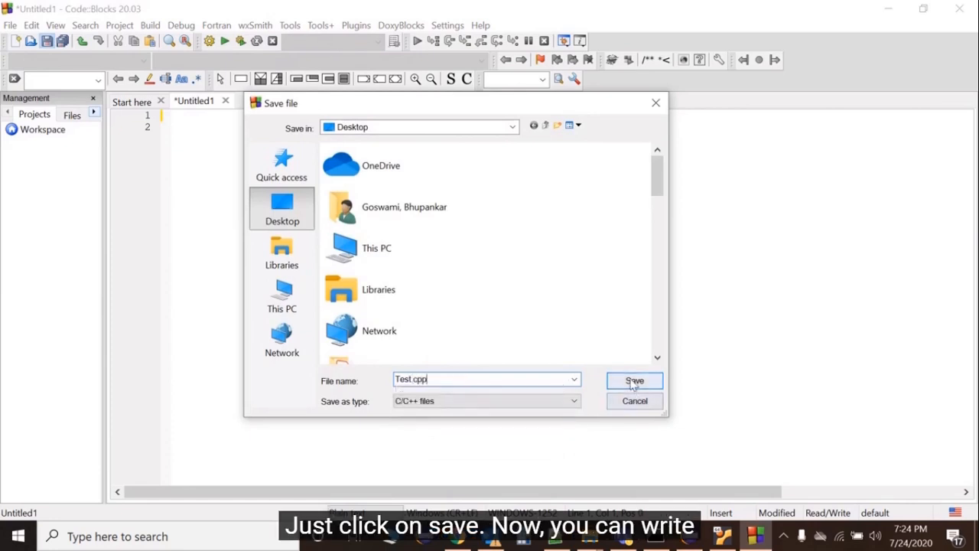
{"action": "left_click", "coordinate": [634, 379]}
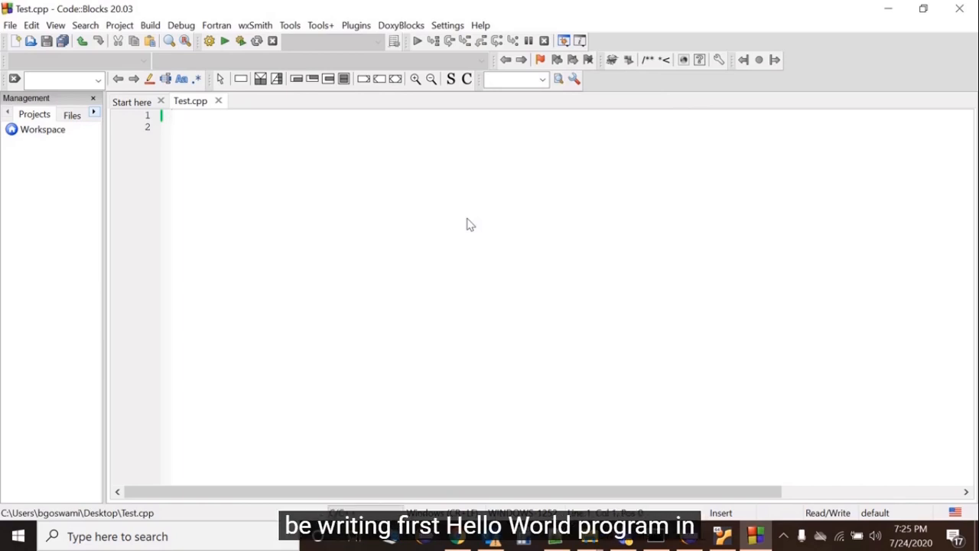
{"action": "mouse_move", "coordinate": [355, 201]}
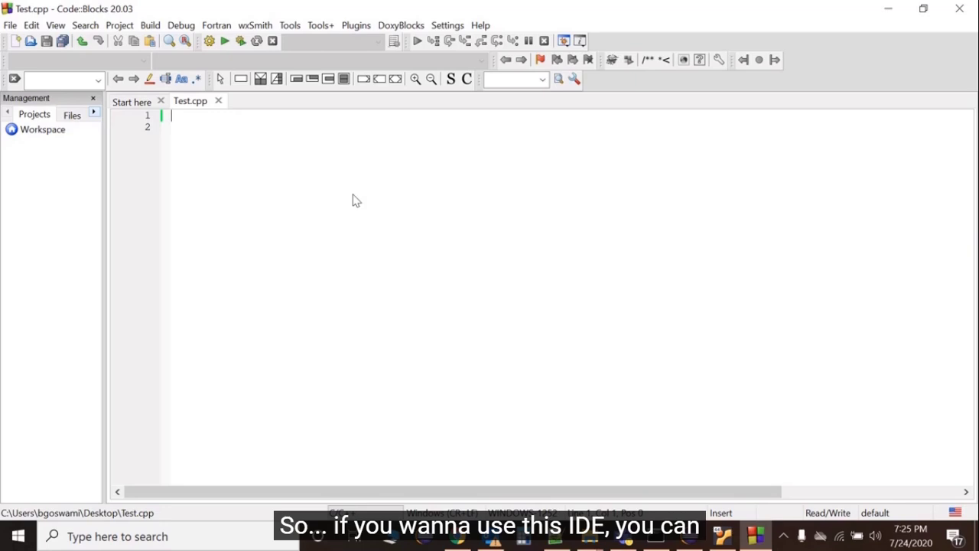
{"action": "mouse_move", "coordinate": [208, 39]}
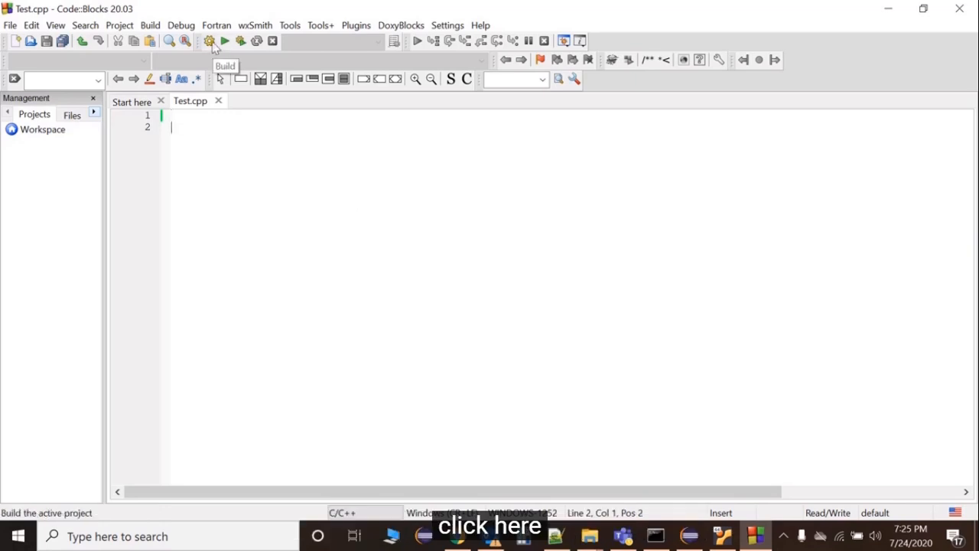